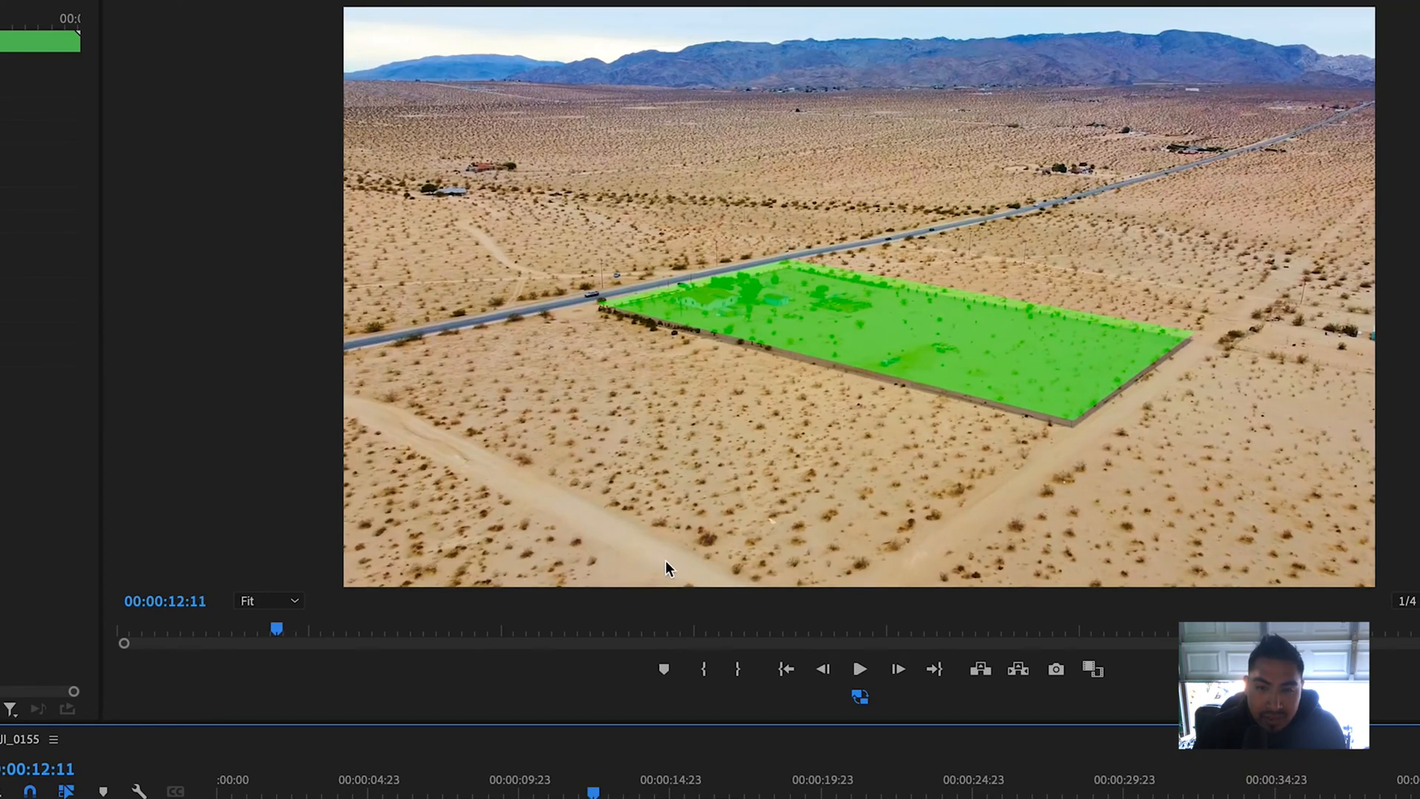
pyautogui.moveTo(892, 301)
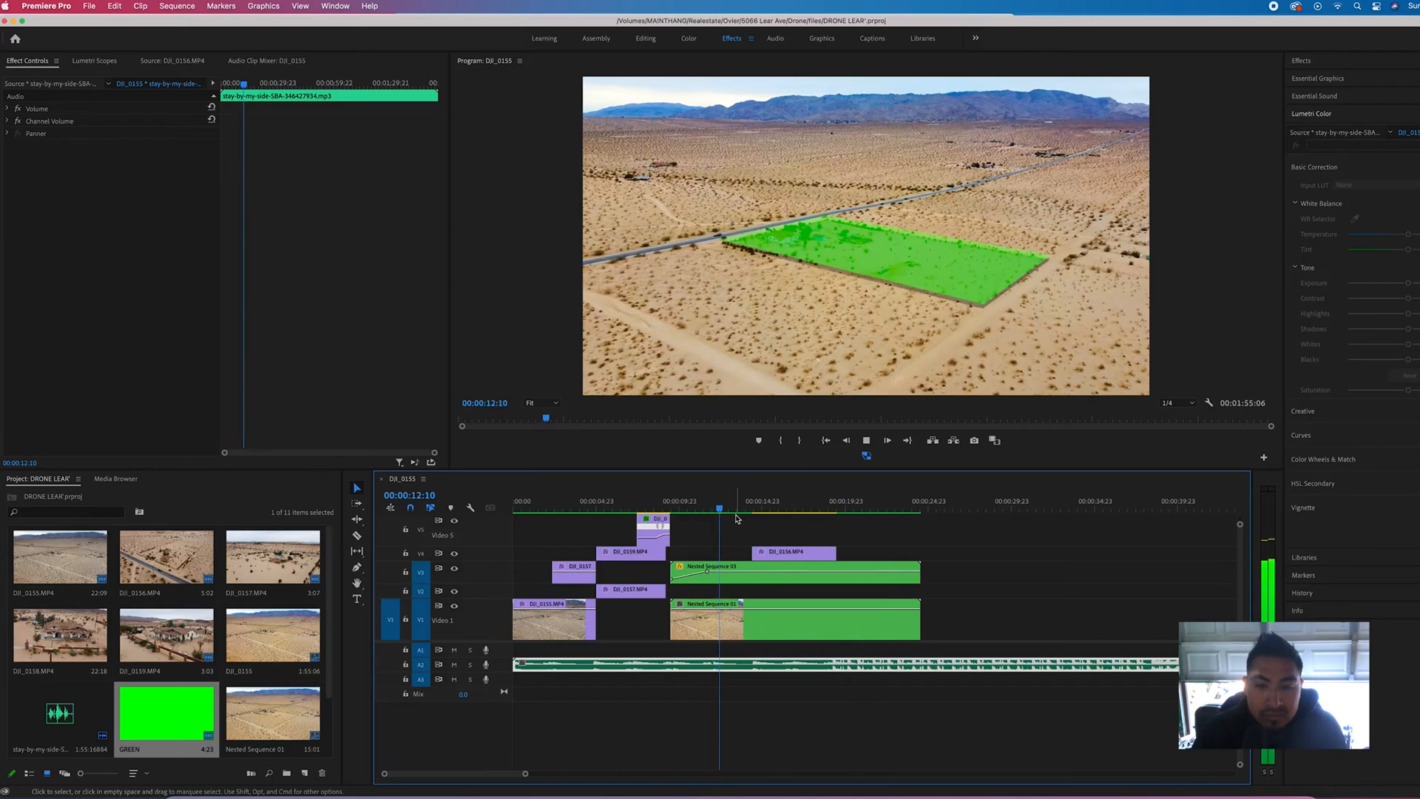
# Park the playhead on the house drone footage and select that clip.
pyautogui.click(752, 501)
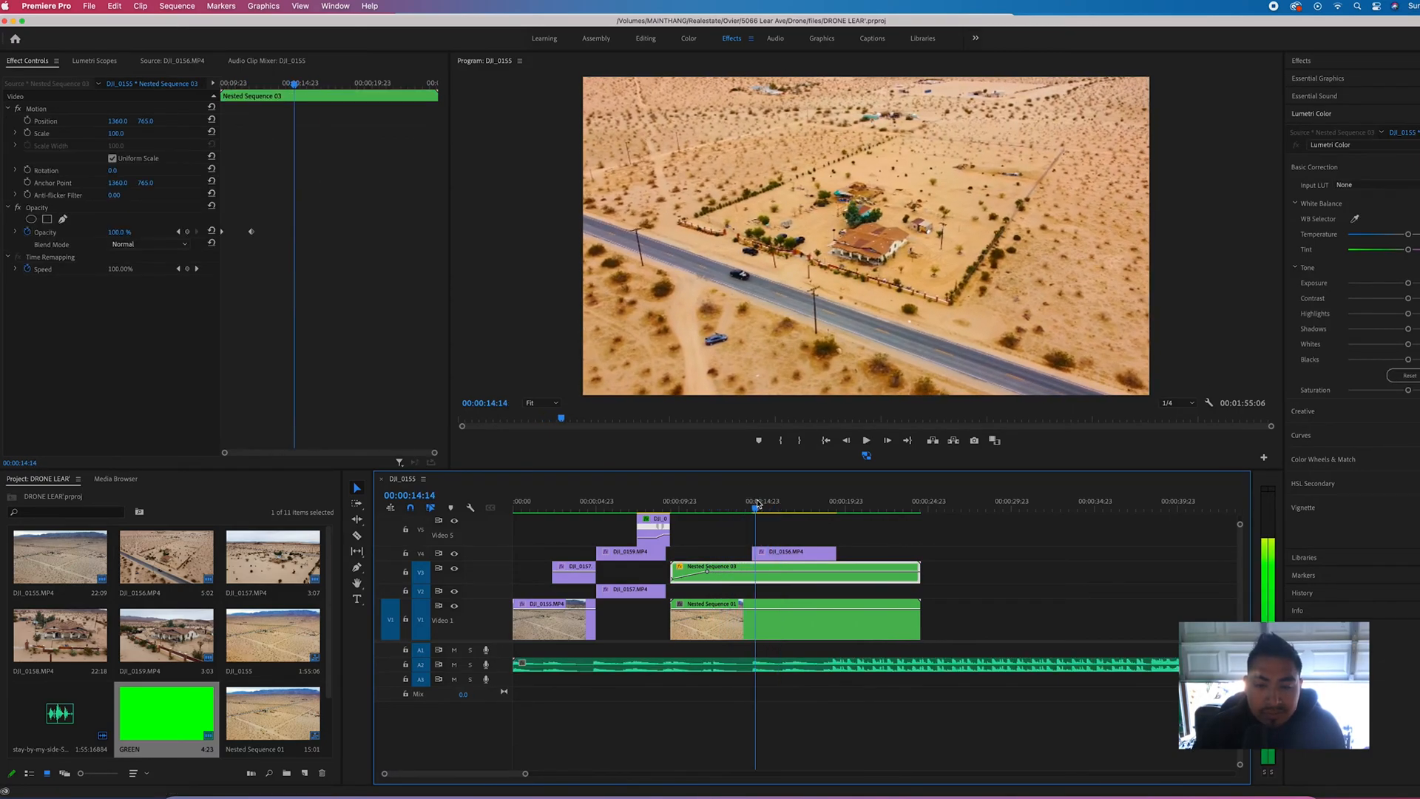
pyautogui.click(742, 506)
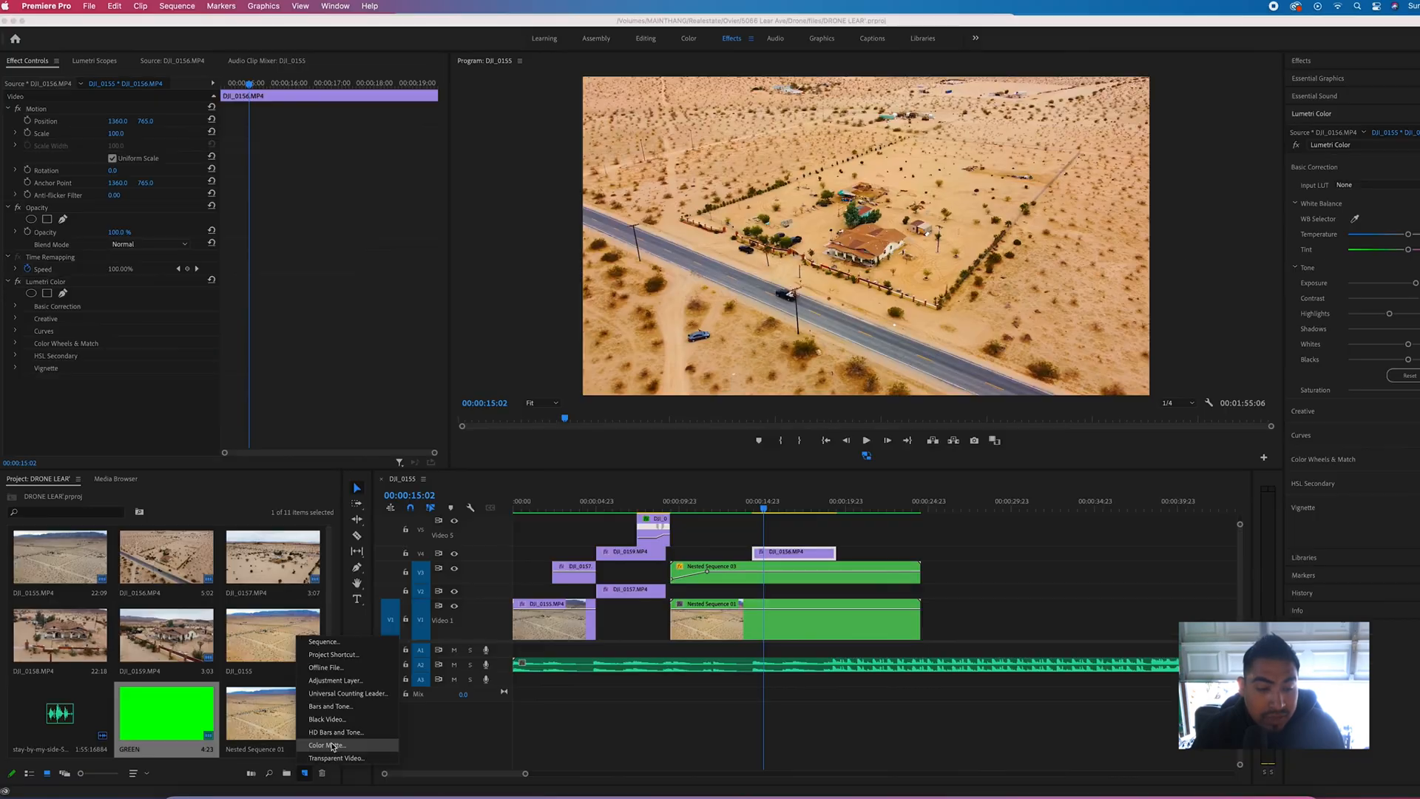
# Create a bright green colour matte and name it GREEN.
pyautogui.click(327, 744)
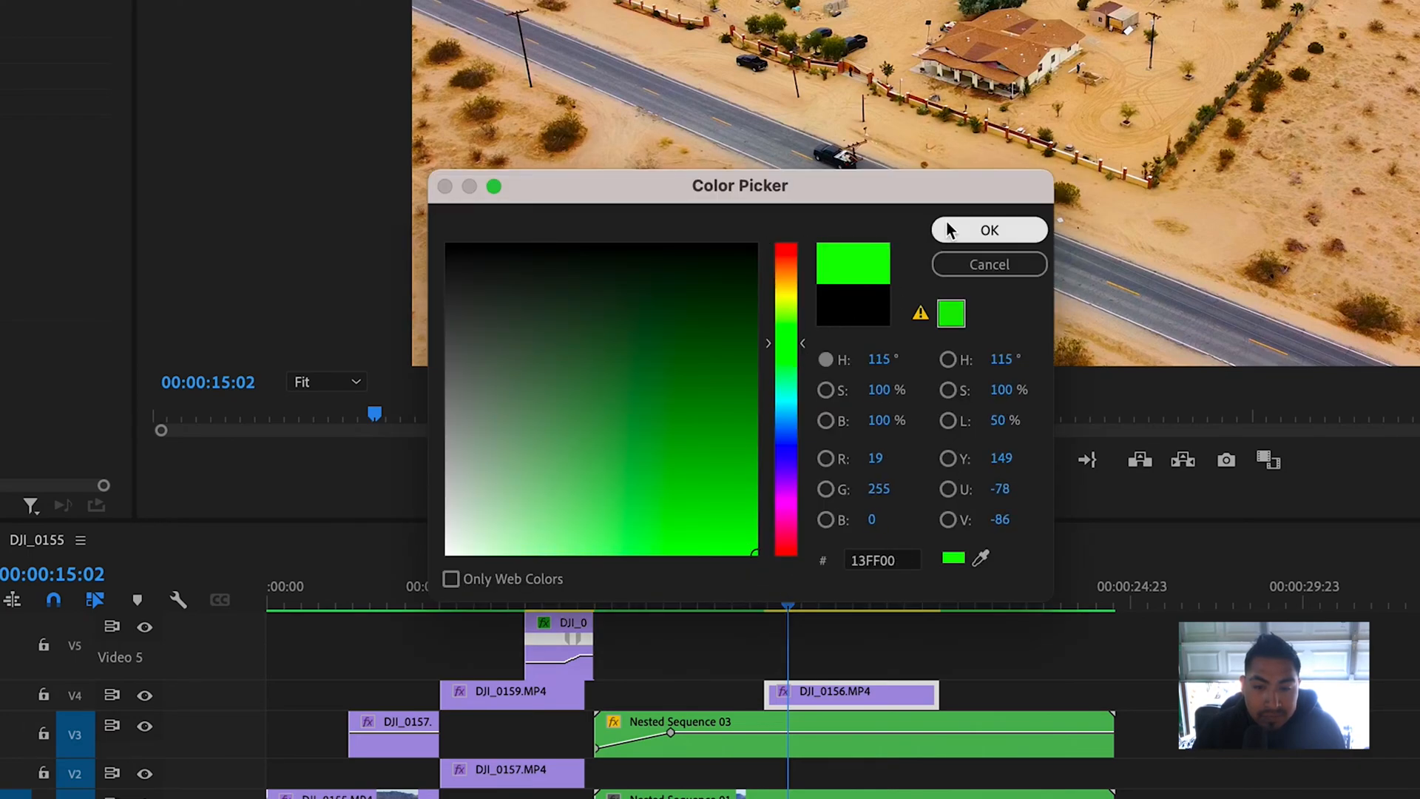
pyautogui.click(989, 229)
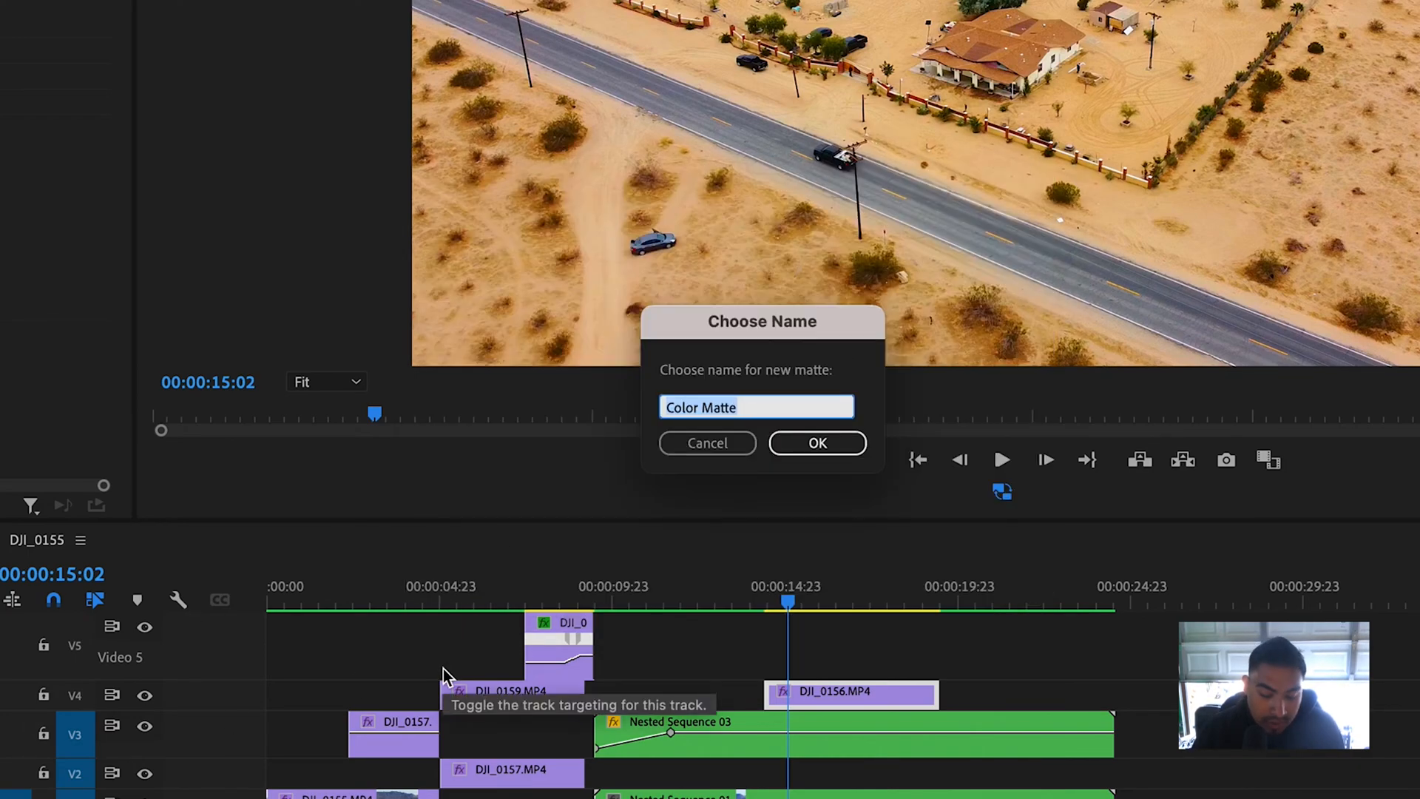
pyautogui.write('GRTE')
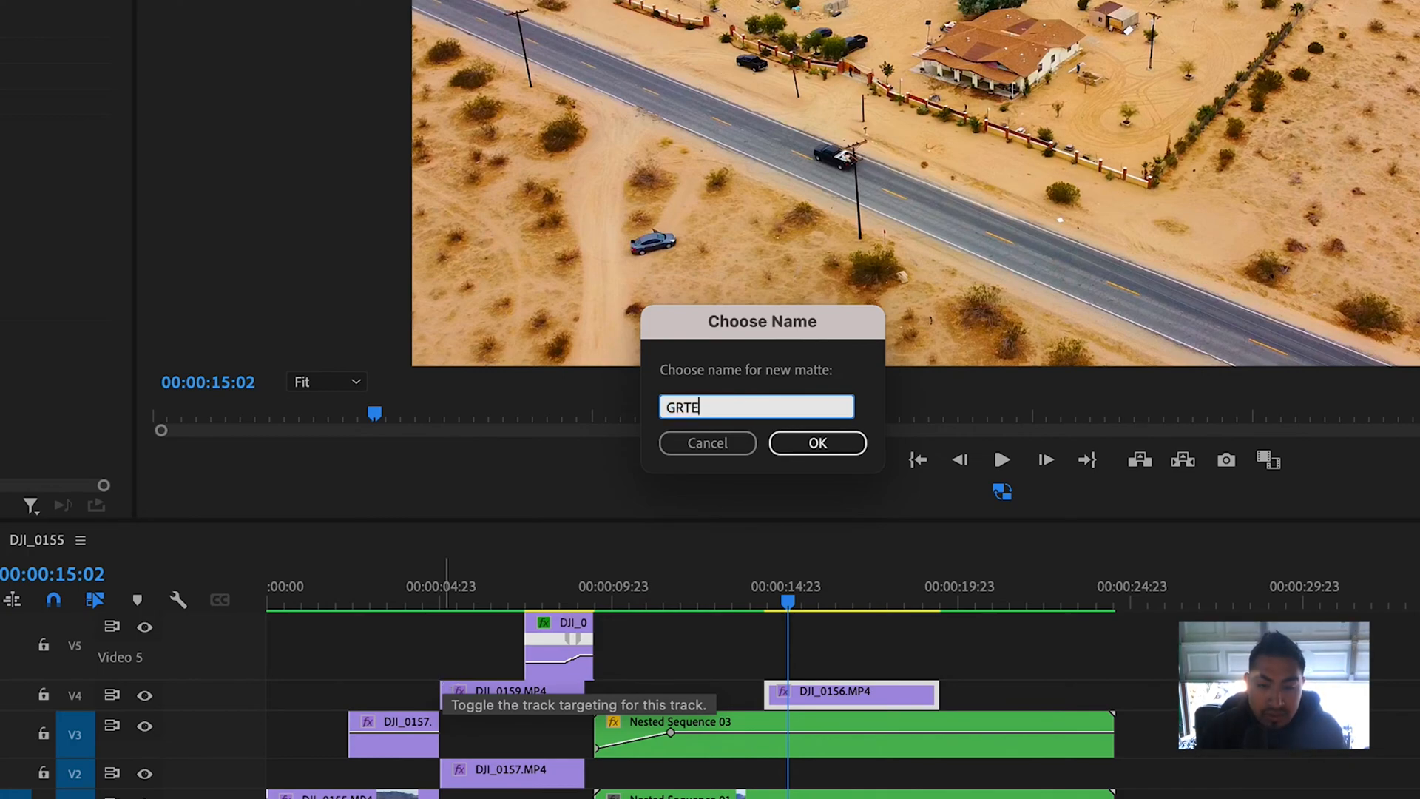
pyautogui.press('BackSpace')
pyautogui.write('EN')
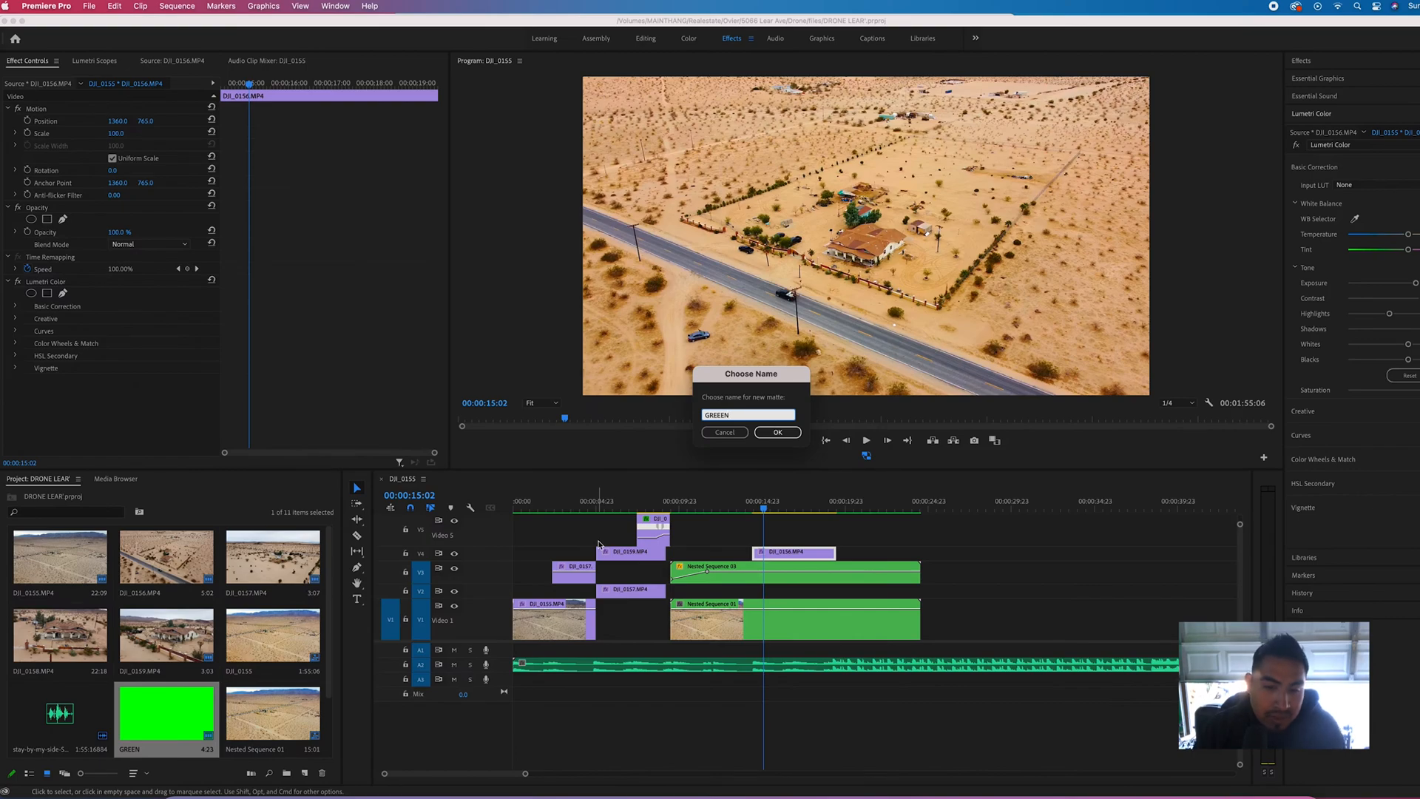
pyautogui.click(777, 431)
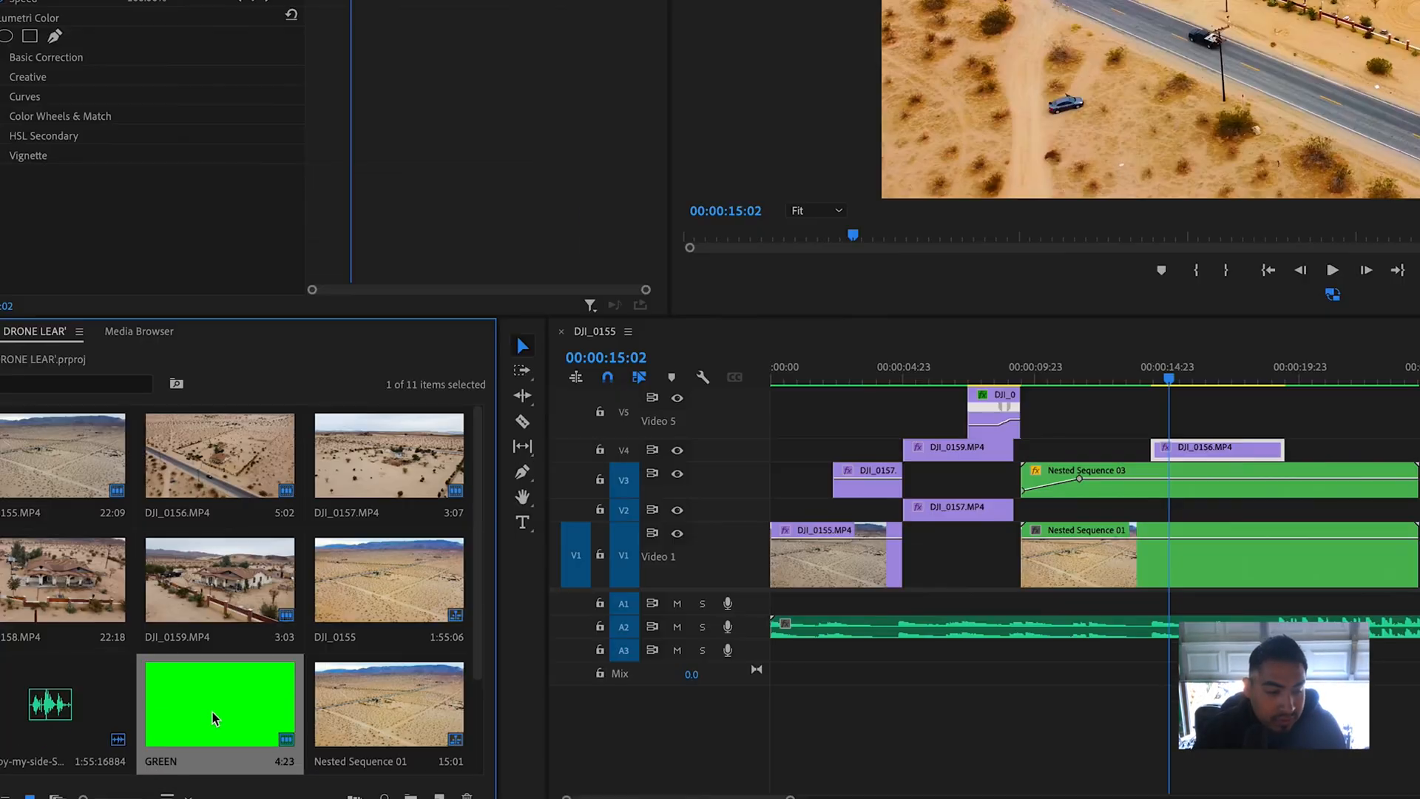
# Place the GREEN matte on V5 above DJI_0156 and add a rectangle mask under Opacity.
pyautogui.moveTo(219, 704); pyautogui.dragTo(1213, 405)
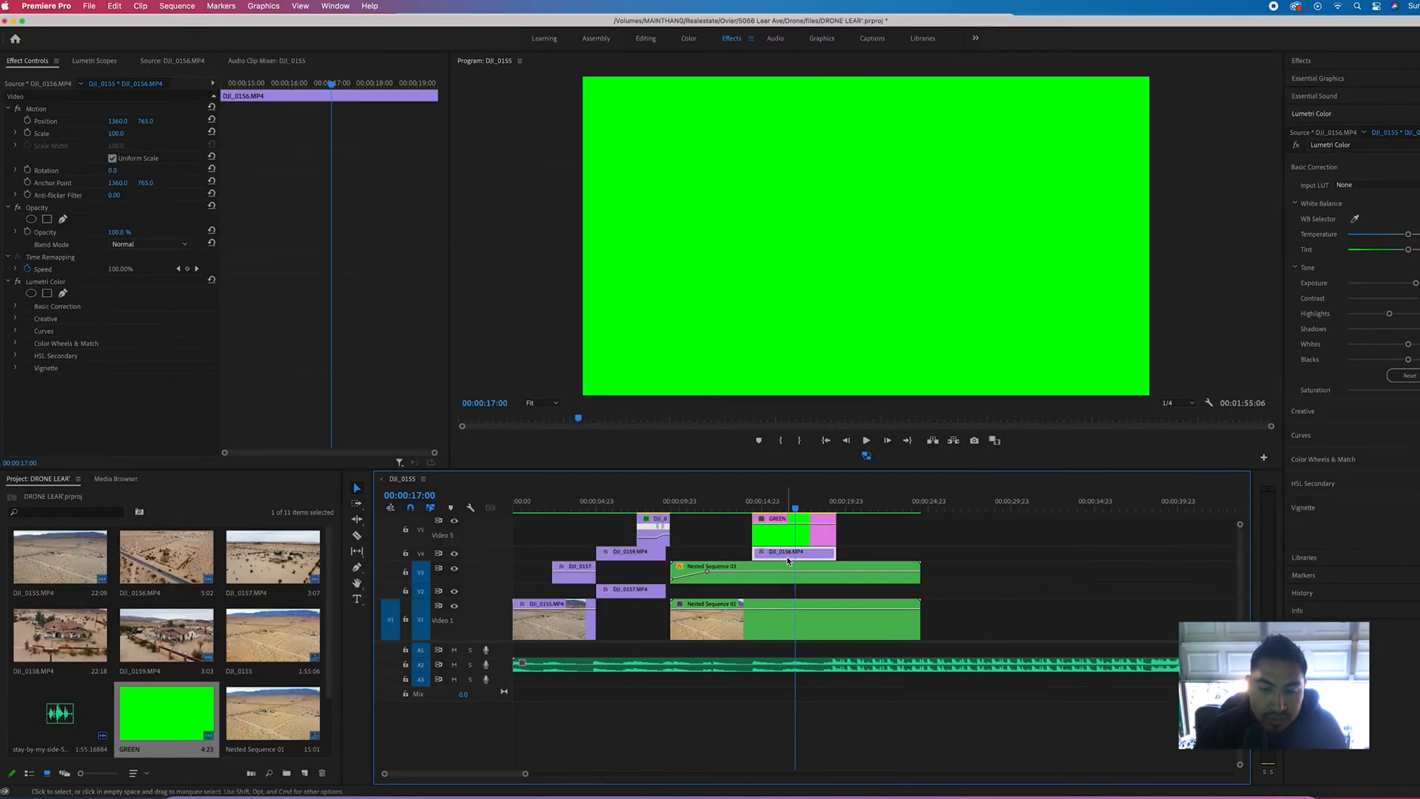
pyautogui.click(454, 519)
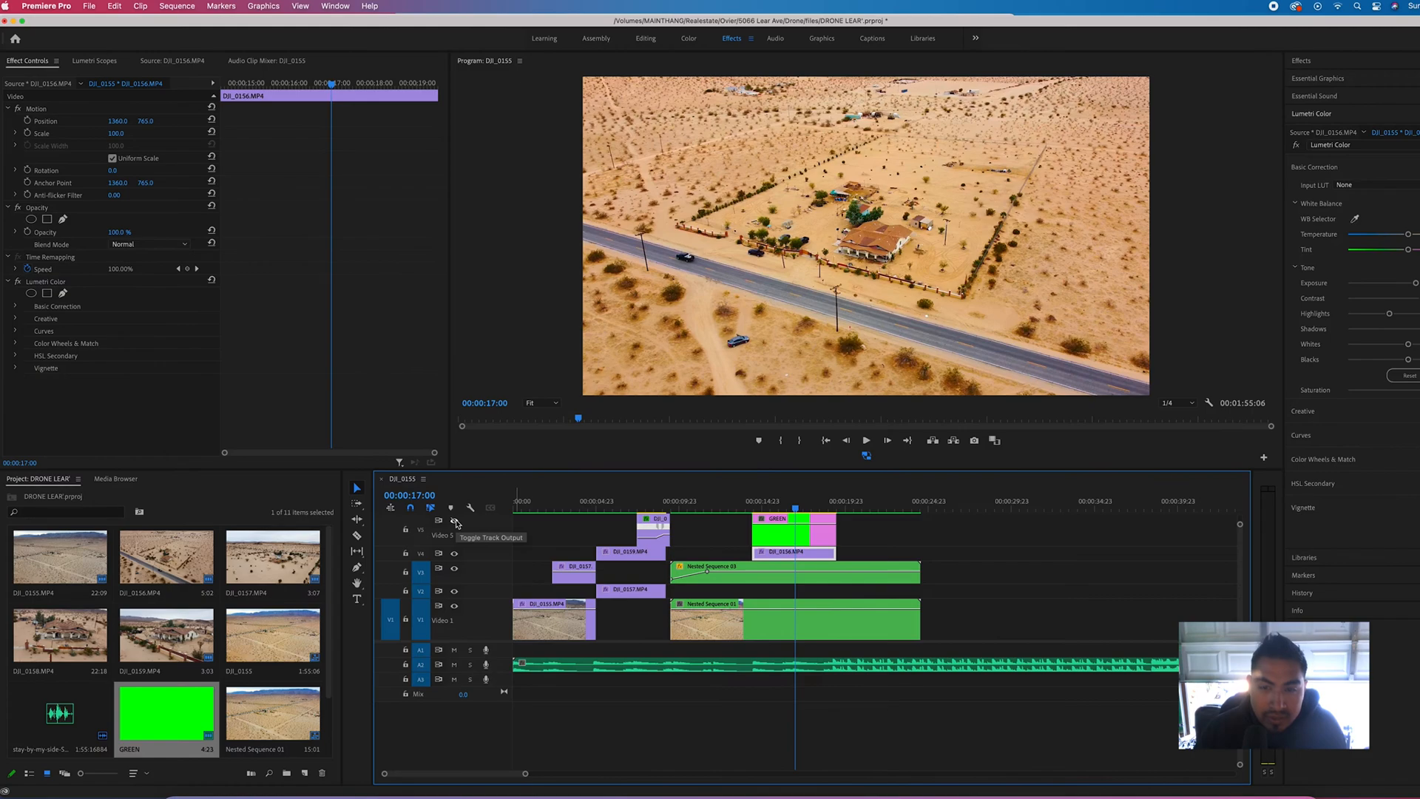
pyautogui.click(454, 520)
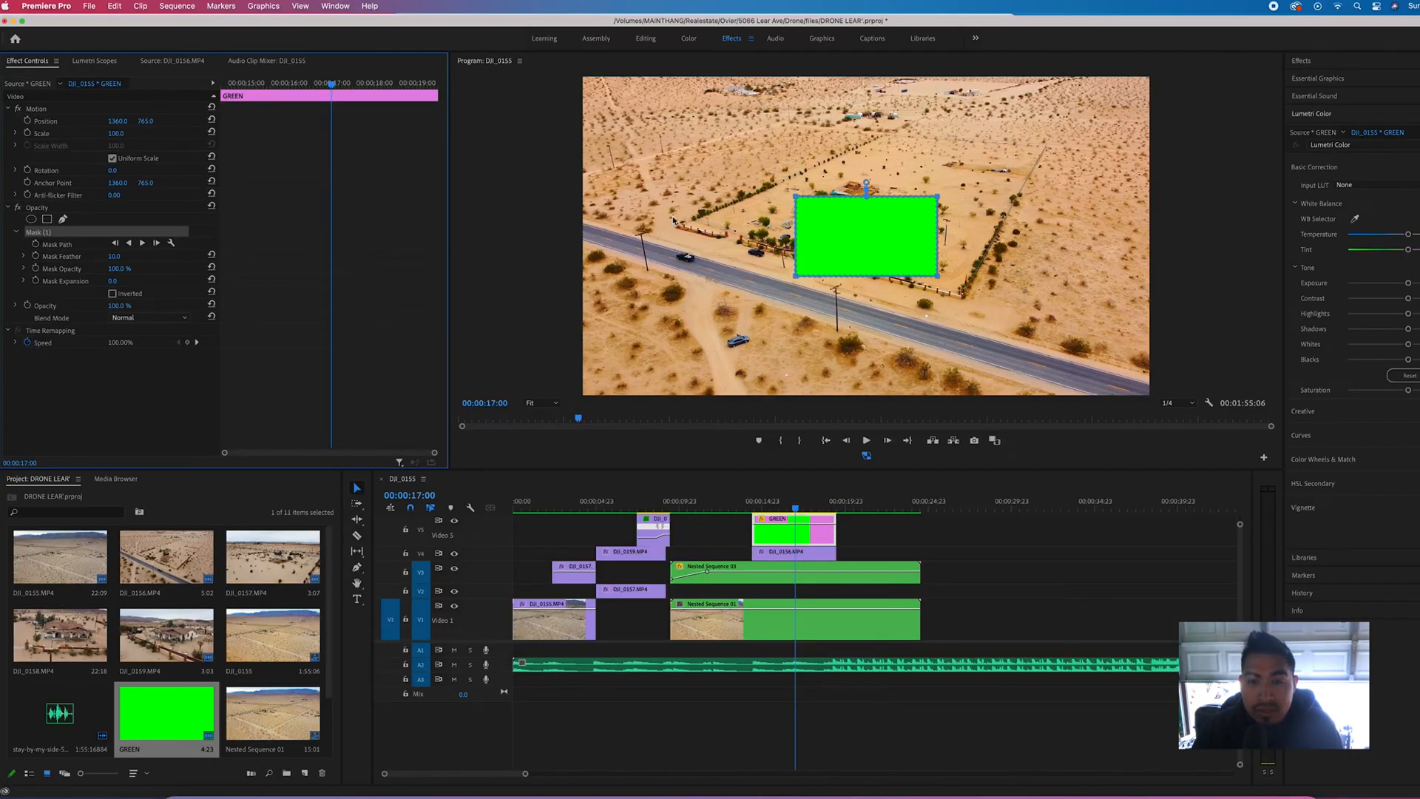
pyautogui.moveTo(866, 237); pyautogui.dragTo(870, 212)
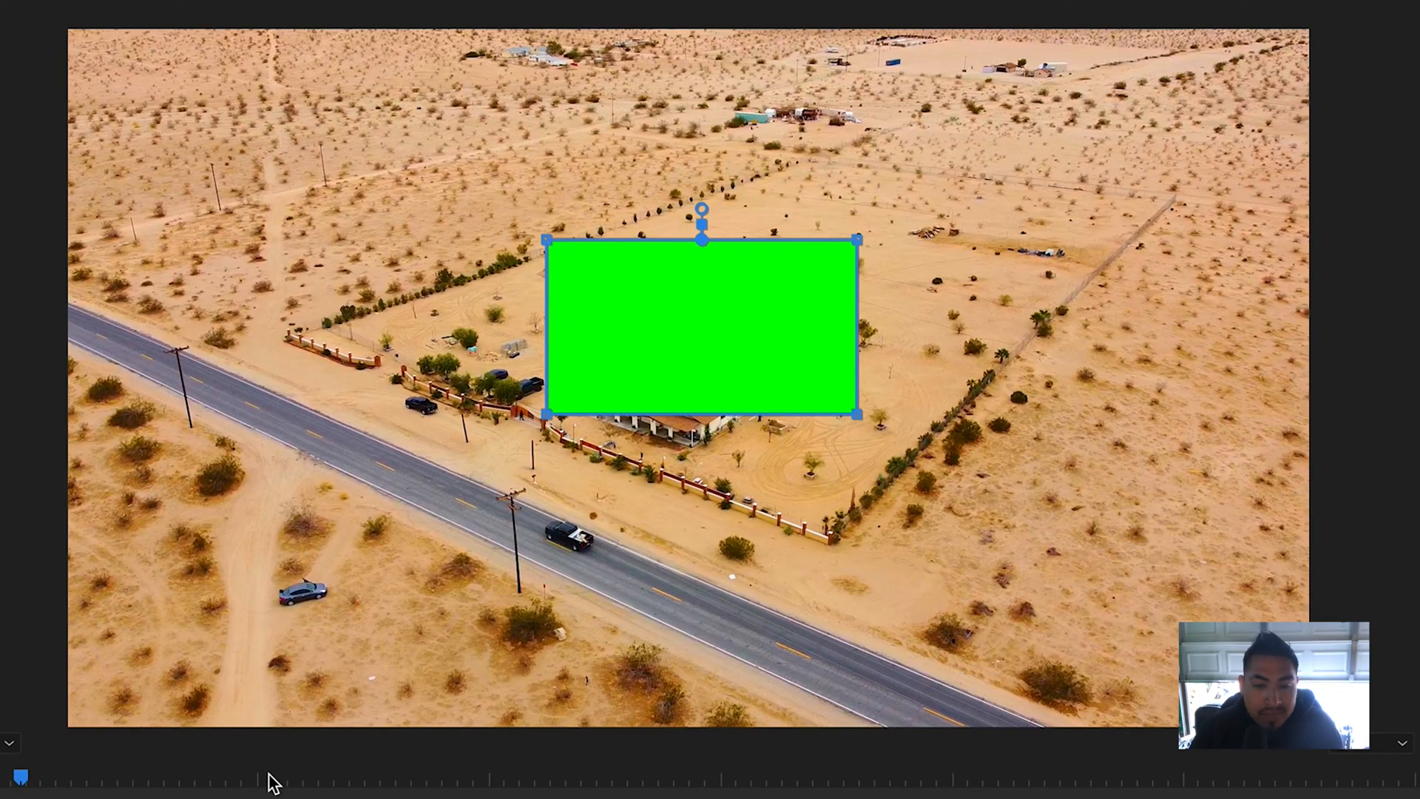
# Drag three mask corners onto the parcel's fence lines, angling the rectangle to the boundary.
pyautogui.moveTo(546, 240); pyautogui.dragTo(691, 221)
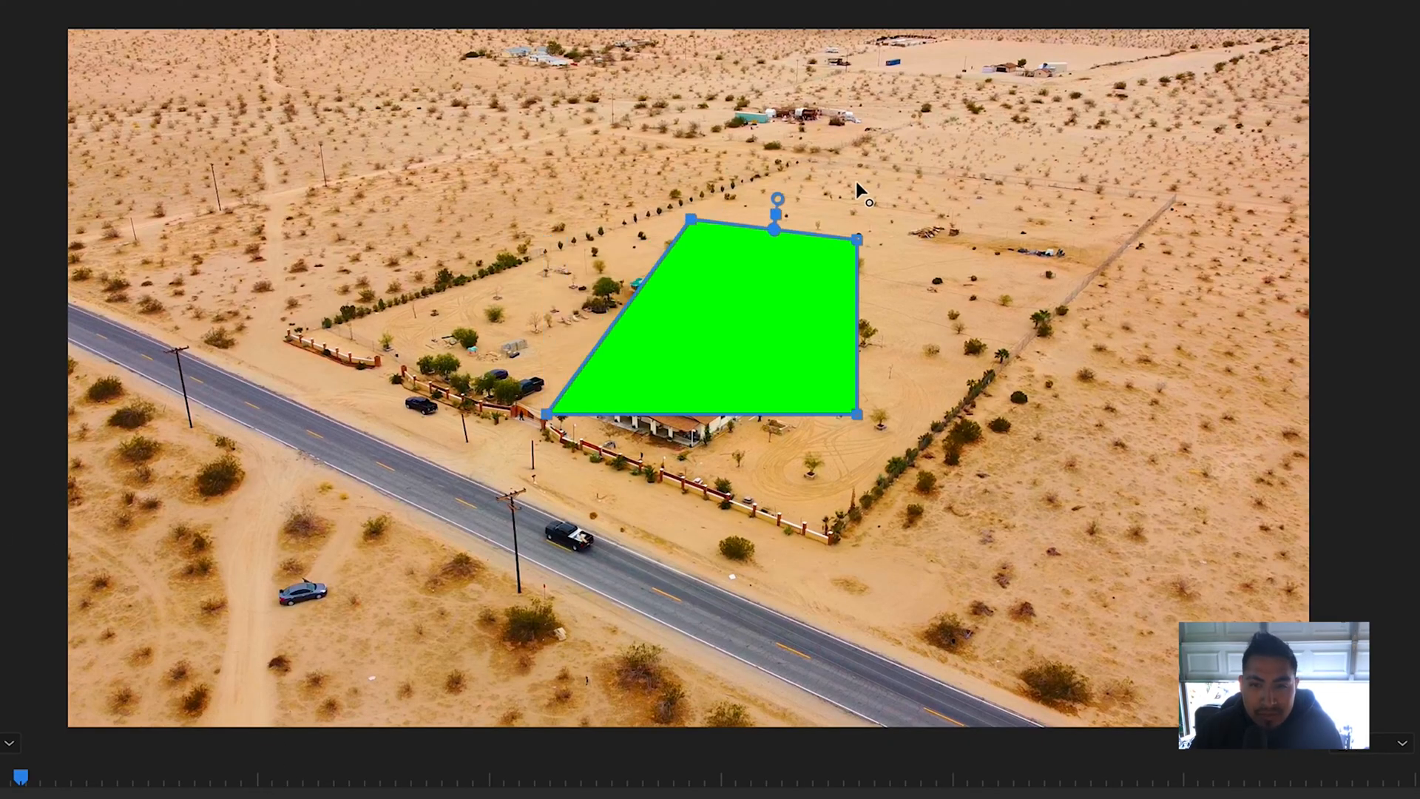
pyautogui.moveTo(689, 220); pyautogui.dragTo(803, 156)
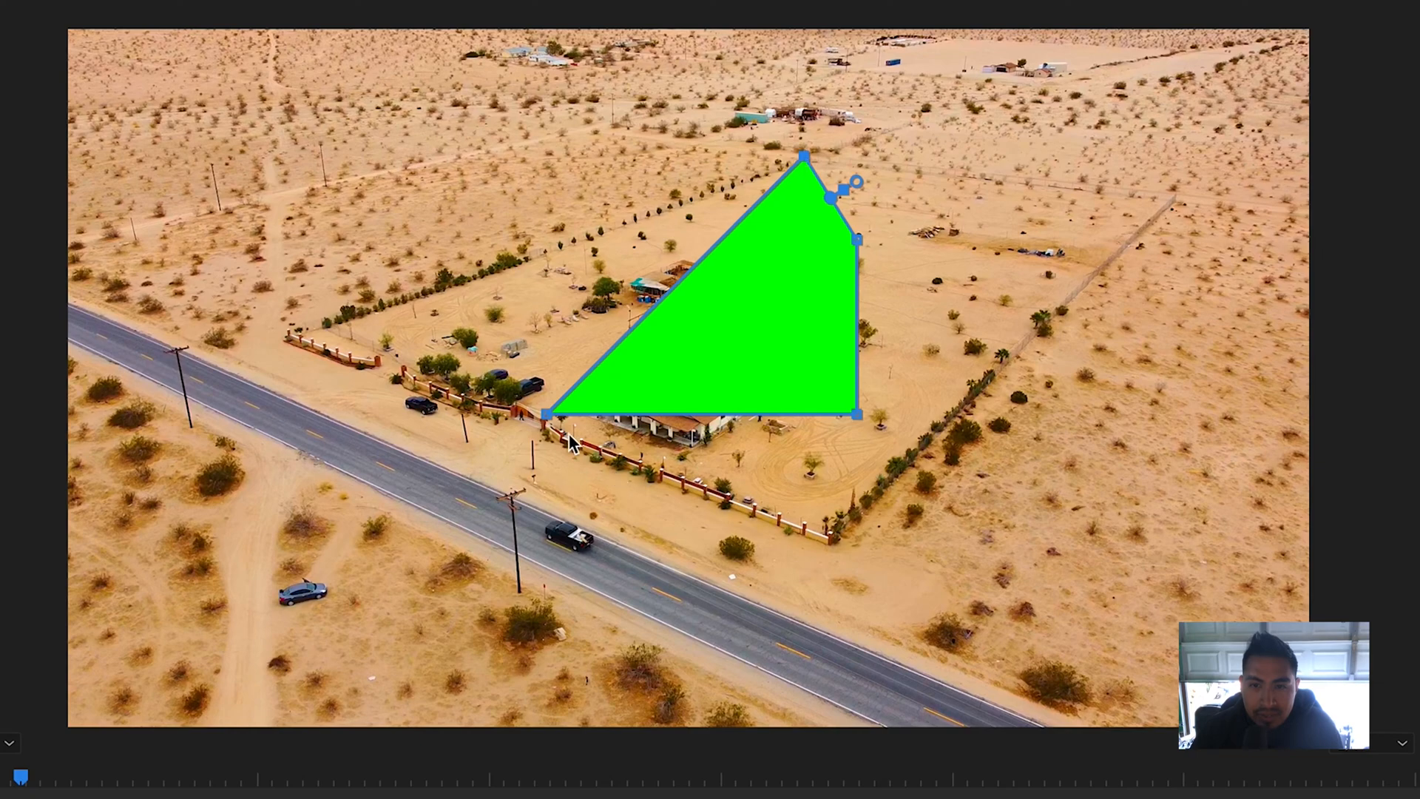
pyautogui.moveTo(546, 414); pyautogui.dragTo(295, 338)
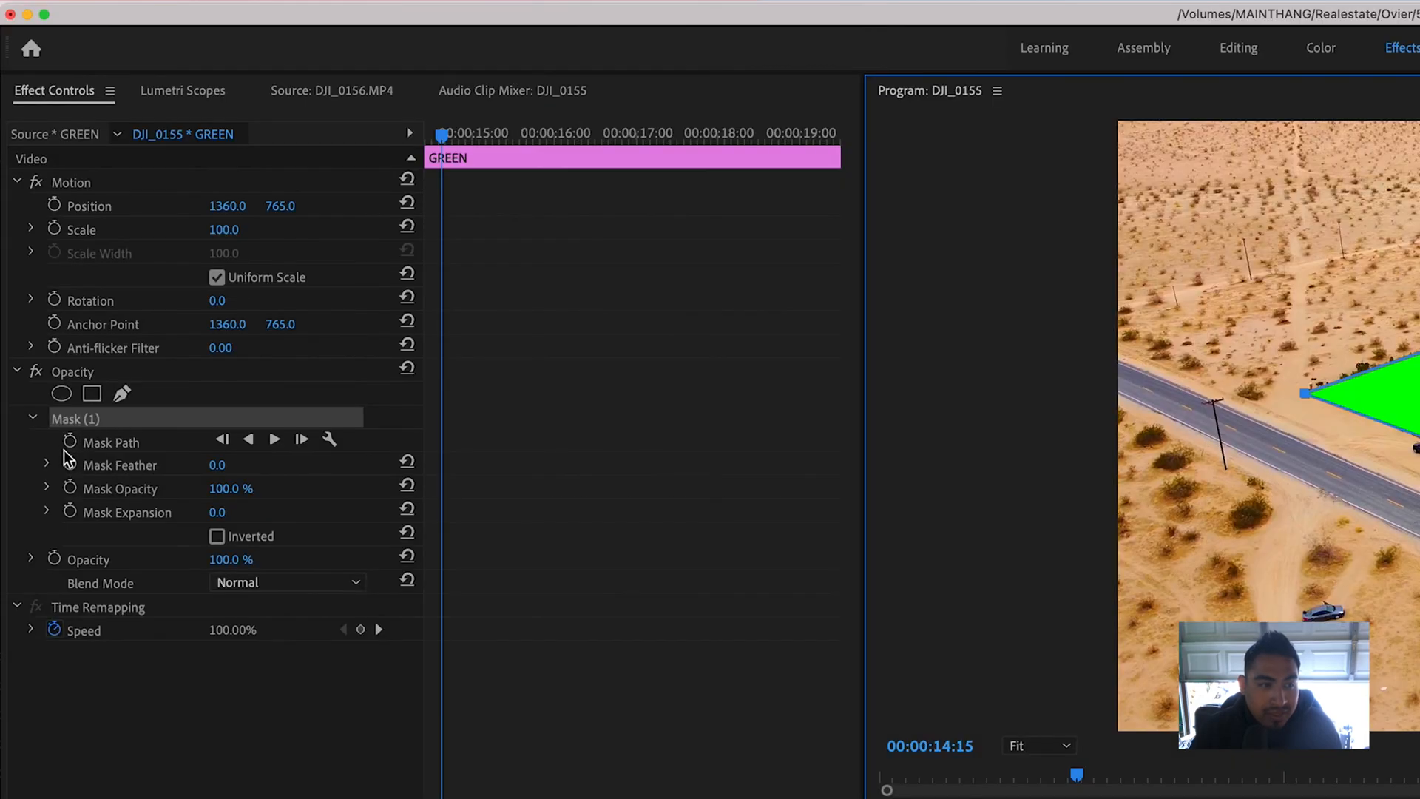
pyautogui.moveTo(71, 442)
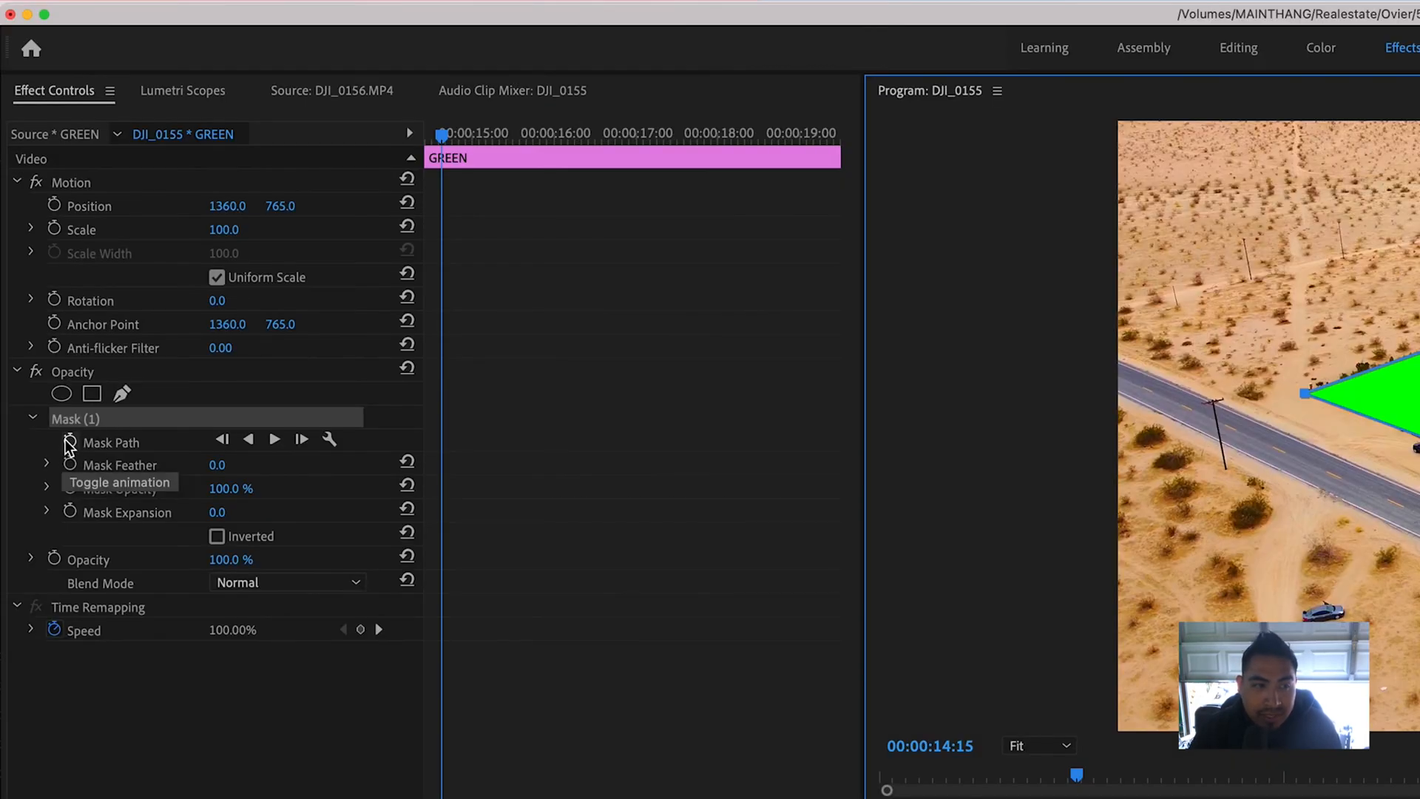
# Enable Mask Path animation and re-fit the matte corners to the parcel at a later frame.
pyautogui.click(70, 442)
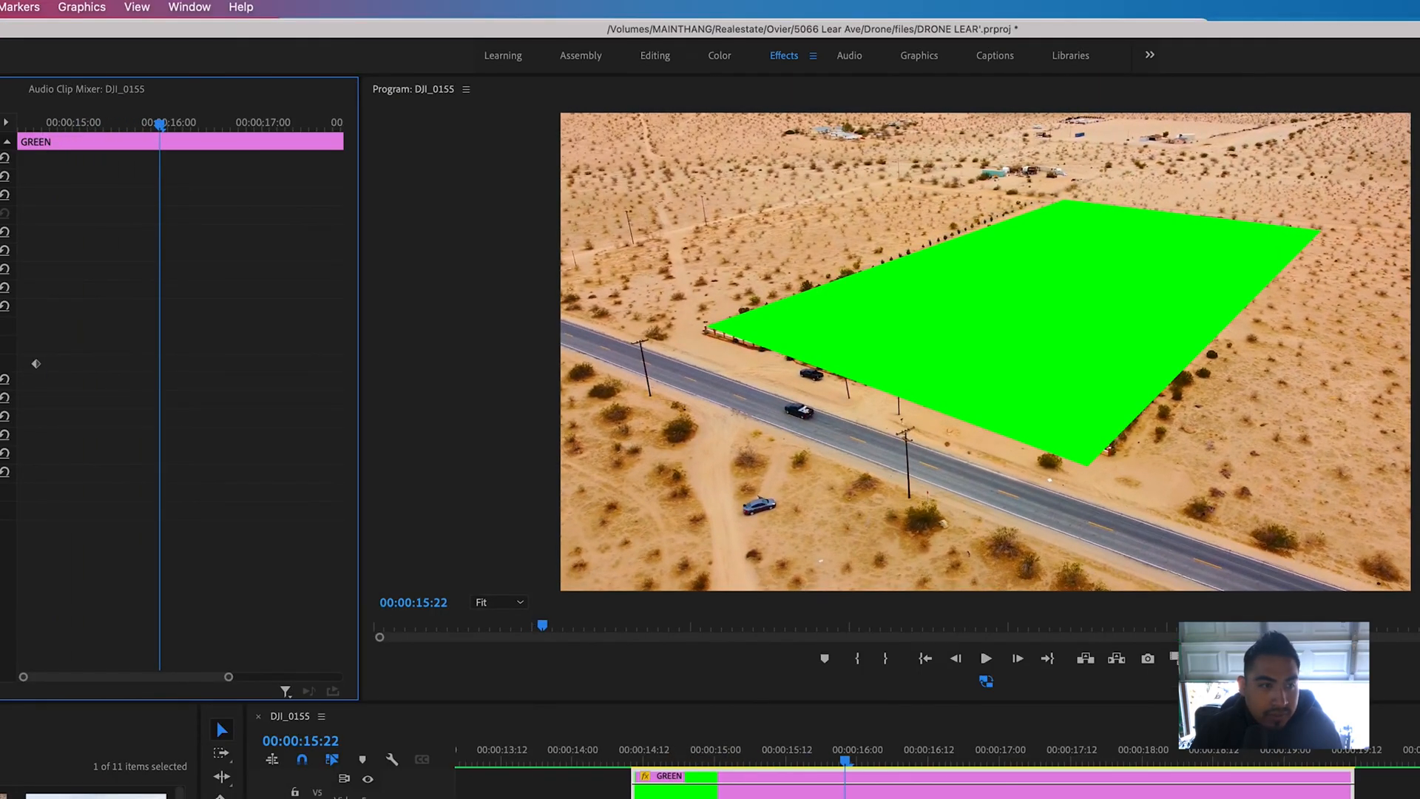
pyautogui.click(707, 332)
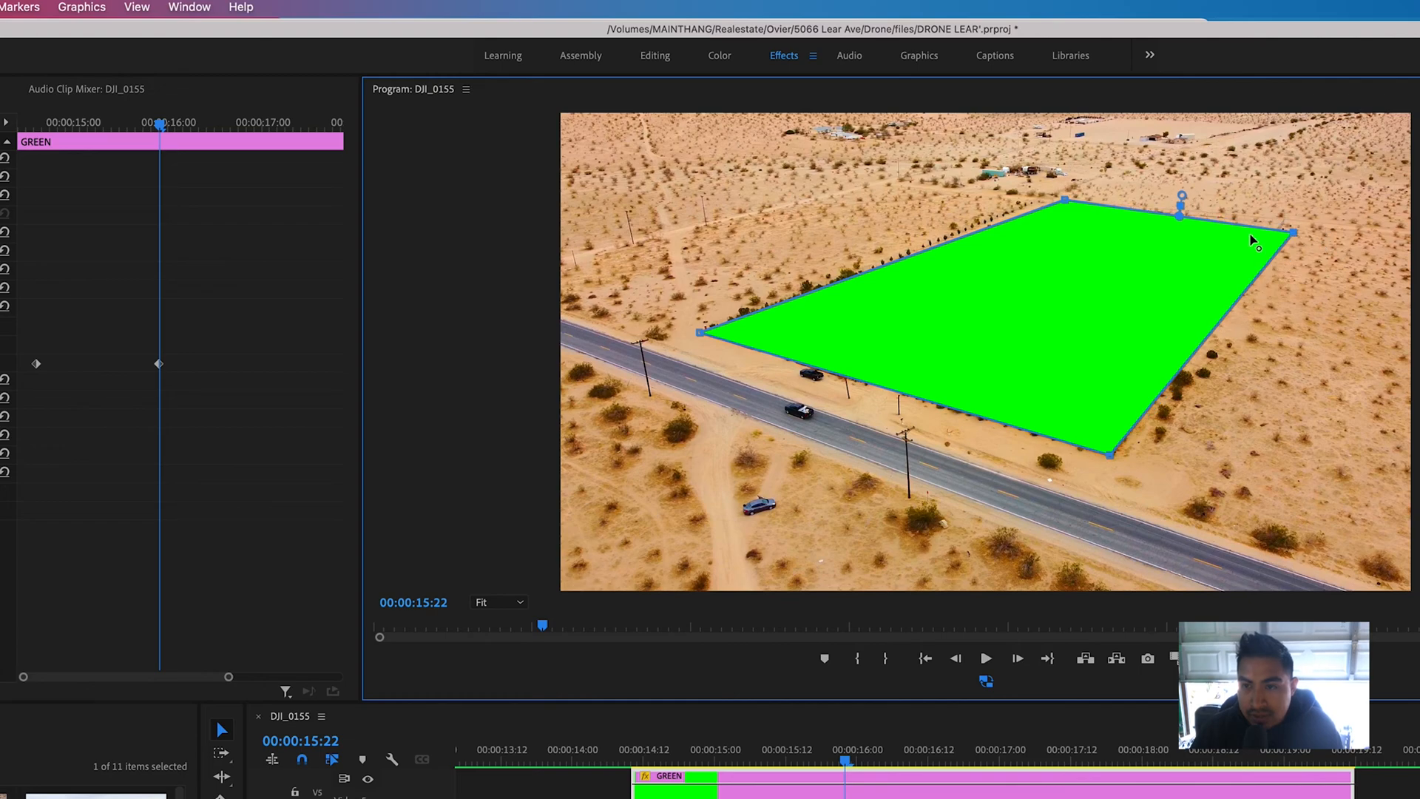
pyautogui.moveTo(1295, 232); pyautogui.dragTo(1281, 222)
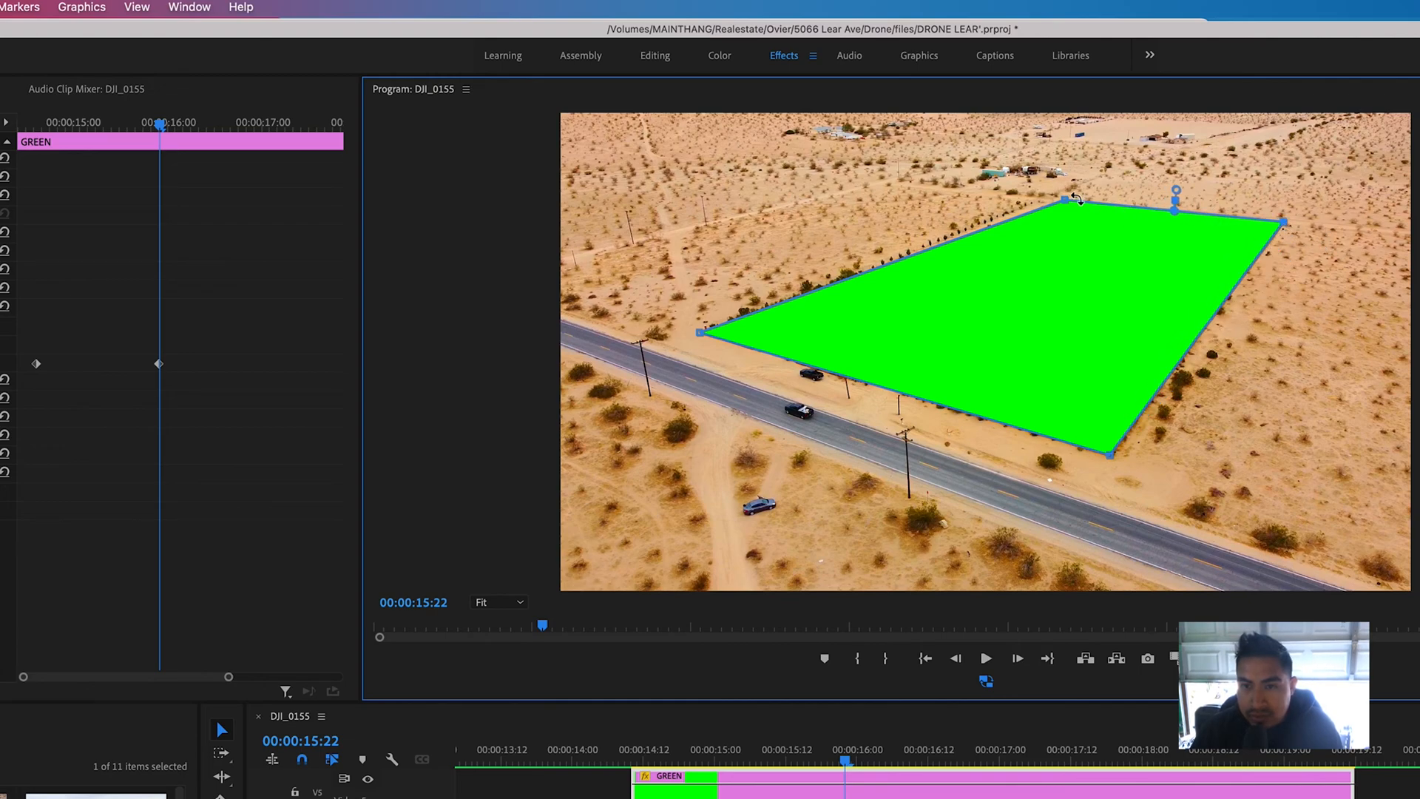
pyautogui.moveTo(1074, 197); pyautogui.dragTo(1033, 197)
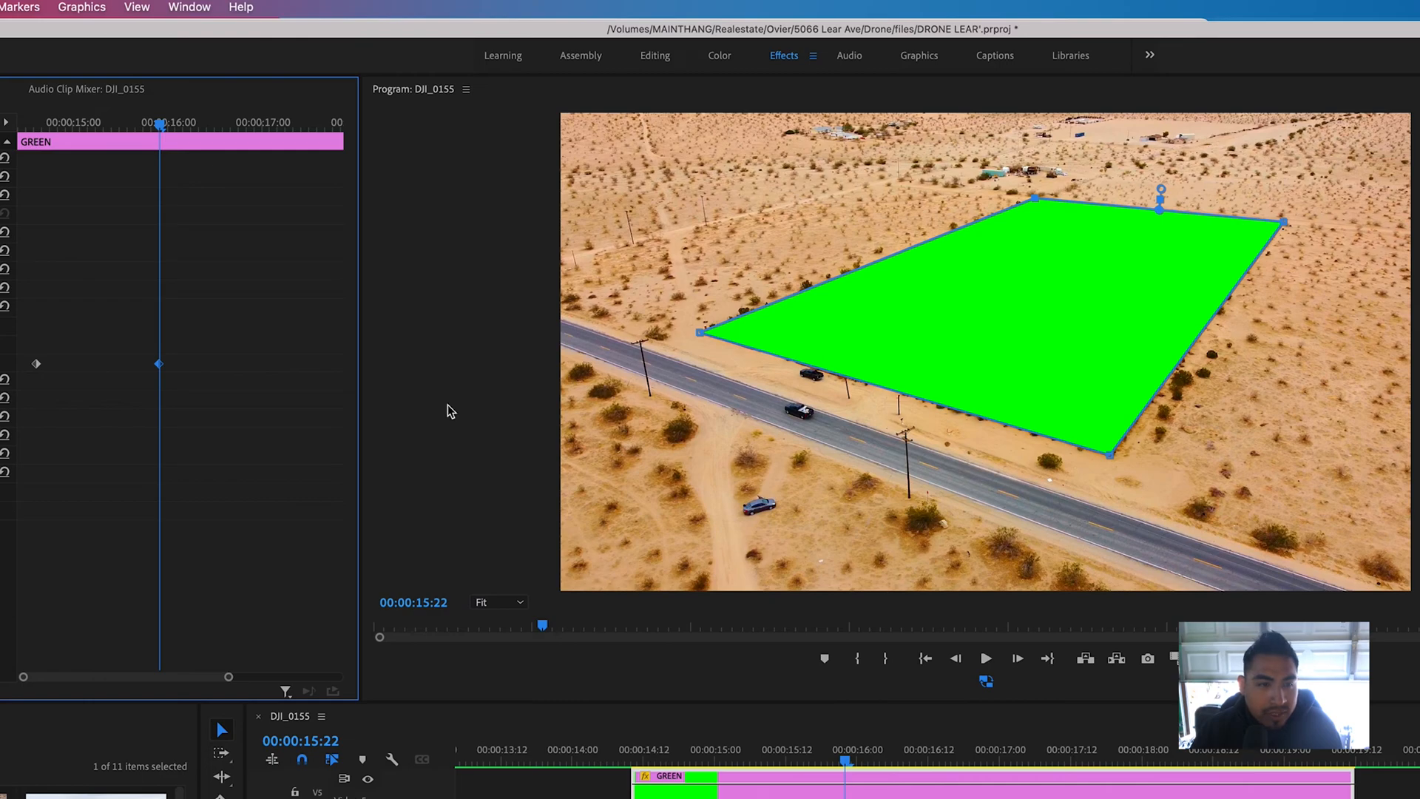
pyautogui.moveTo(1157, 218)
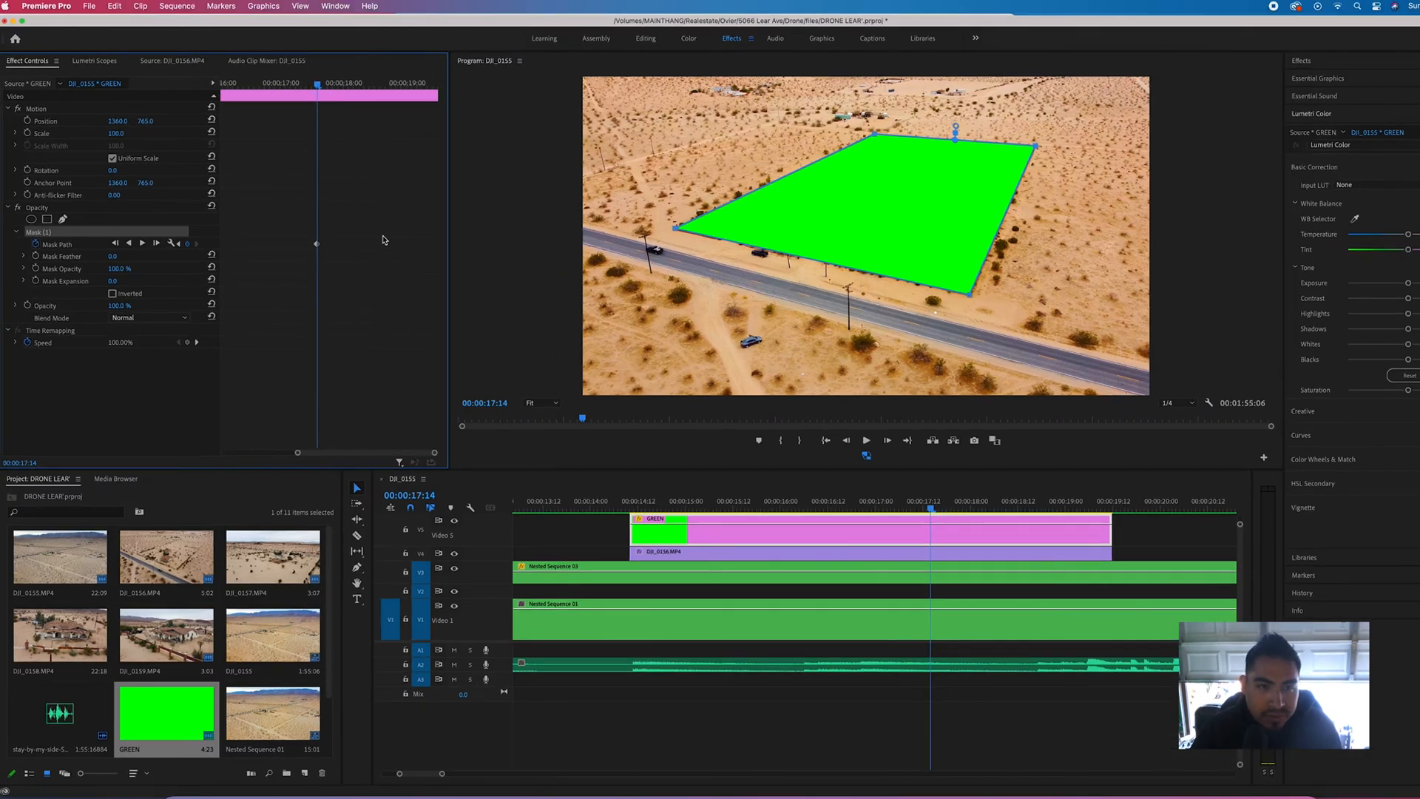
# Advance further in the shot and snap the matte's left corner back onto the parcel.
pyautogui.click(1074, 502)
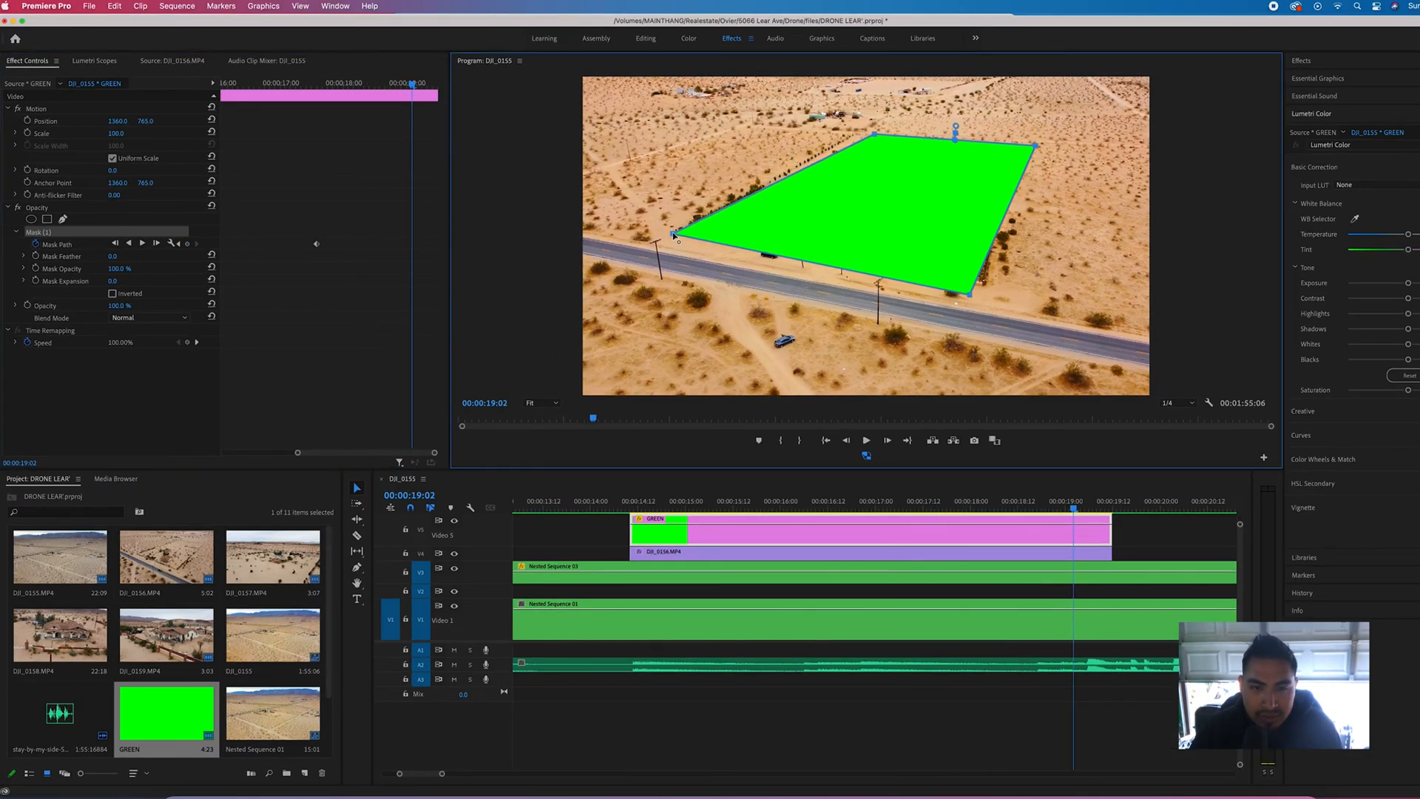
pyautogui.moveTo(969, 294); pyautogui.dragTo(987, 290)
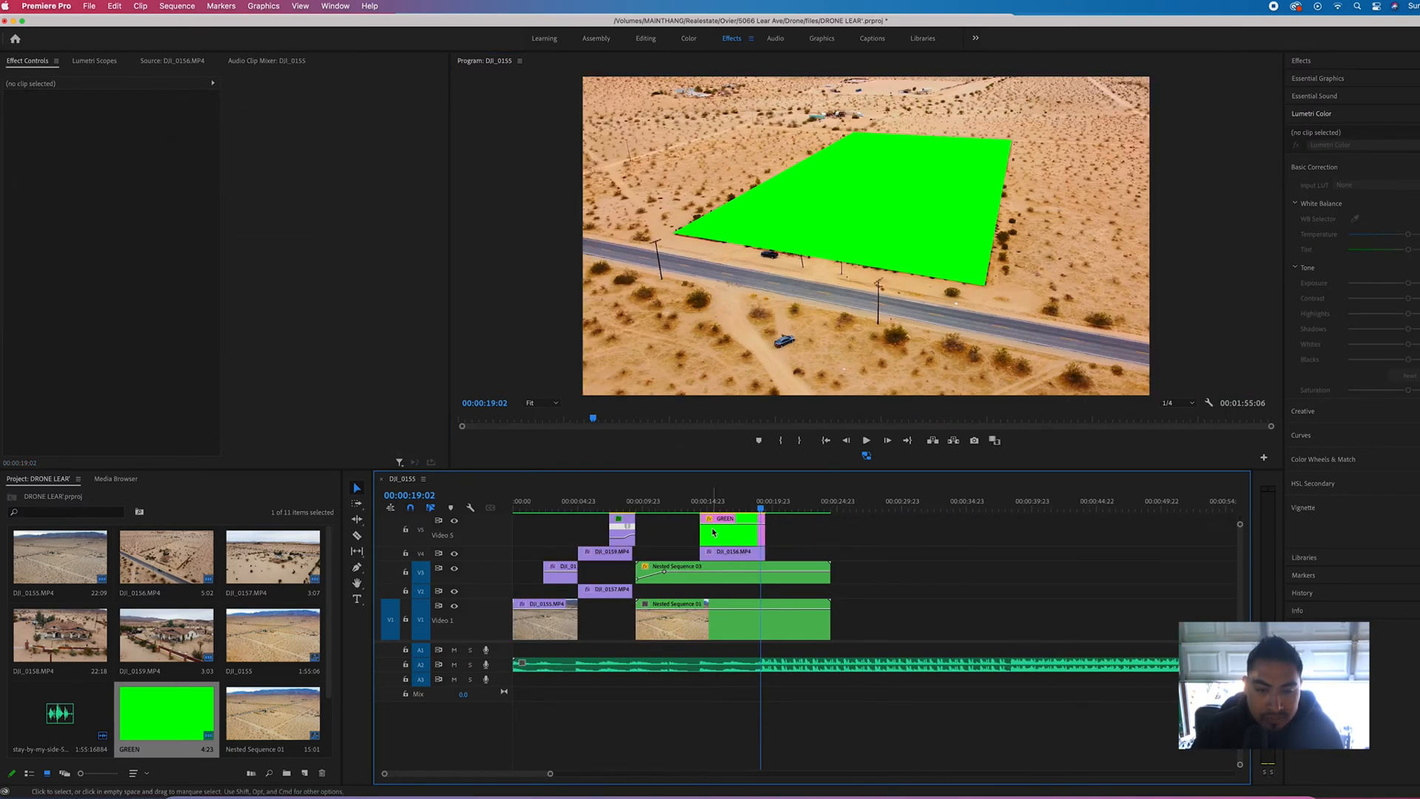
# Move to the start of the GREEN matte clip and select it.
pyautogui.click(729, 519)
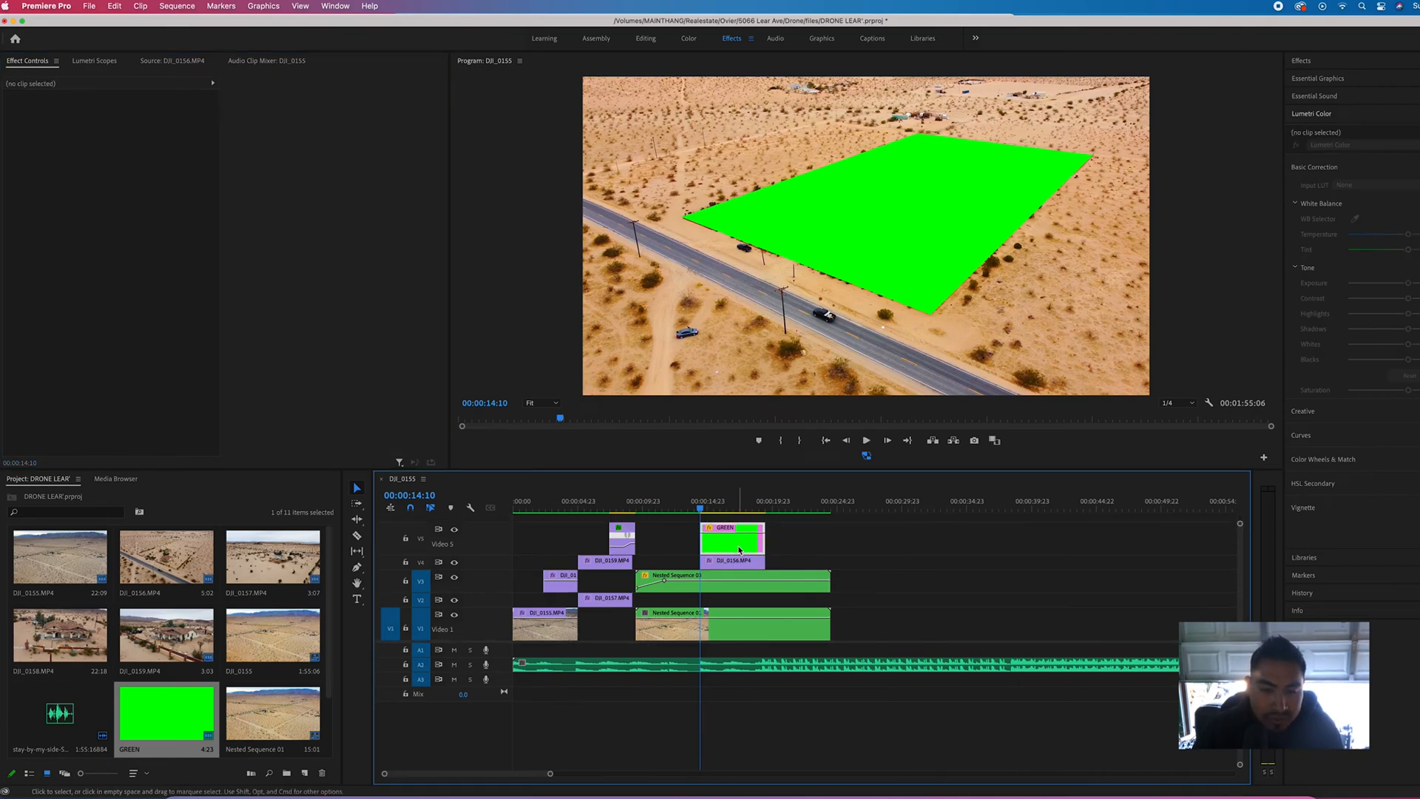
pyautogui.click(733, 542)
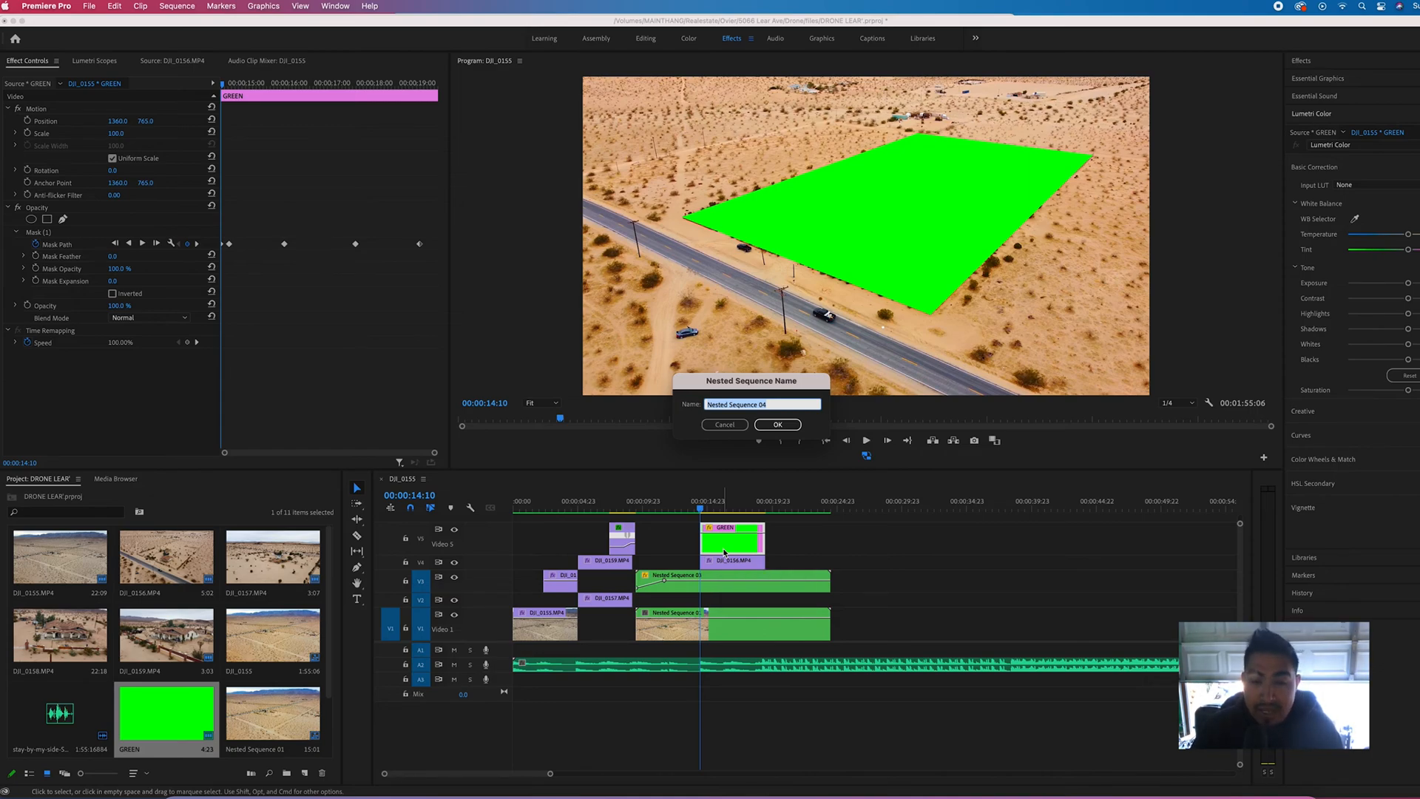
# Nest the GREEN matte as Nested Sequence 04 and select the nested clip in the timeline.
pyautogui.click(777, 425)
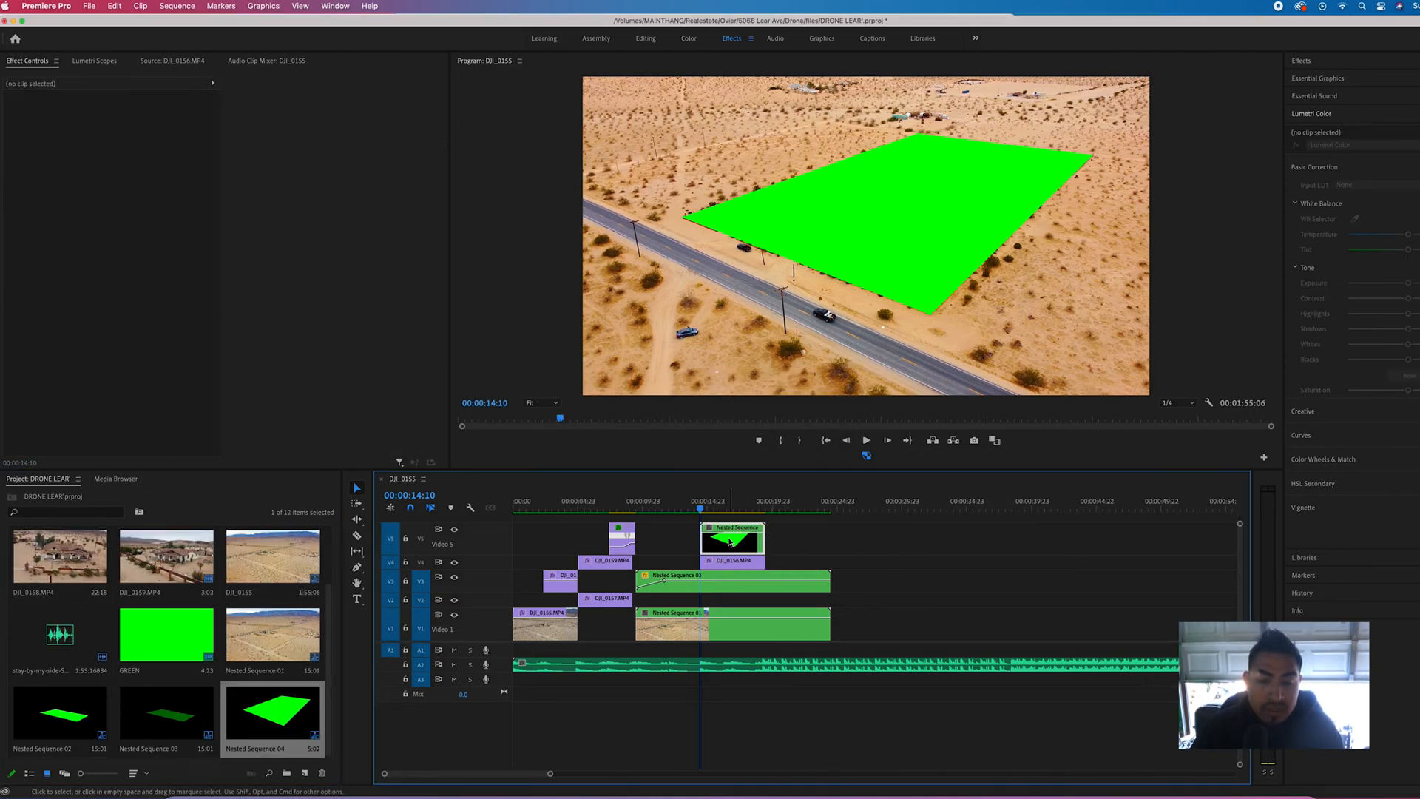
pyautogui.click(114, 6)
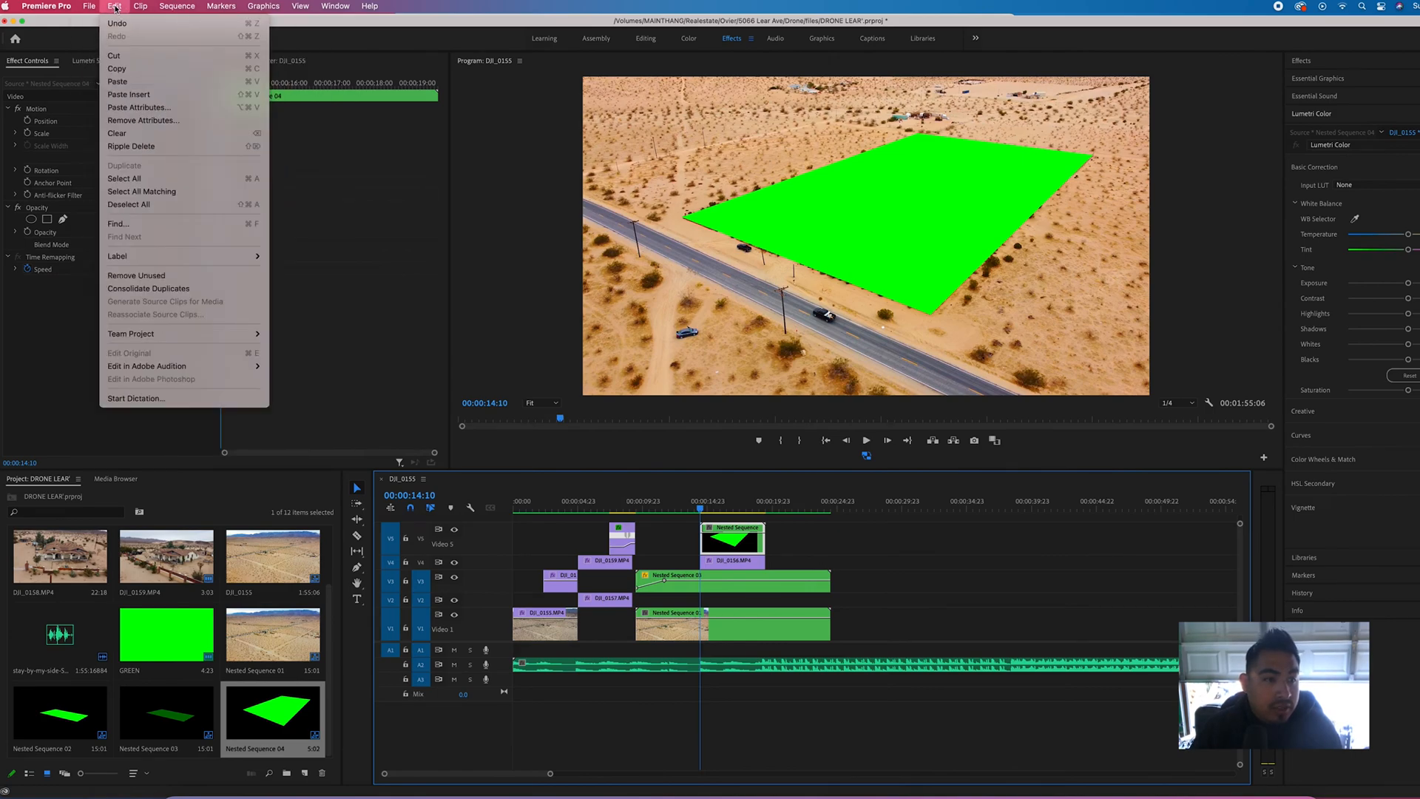
pyautogui.click(223, 9)
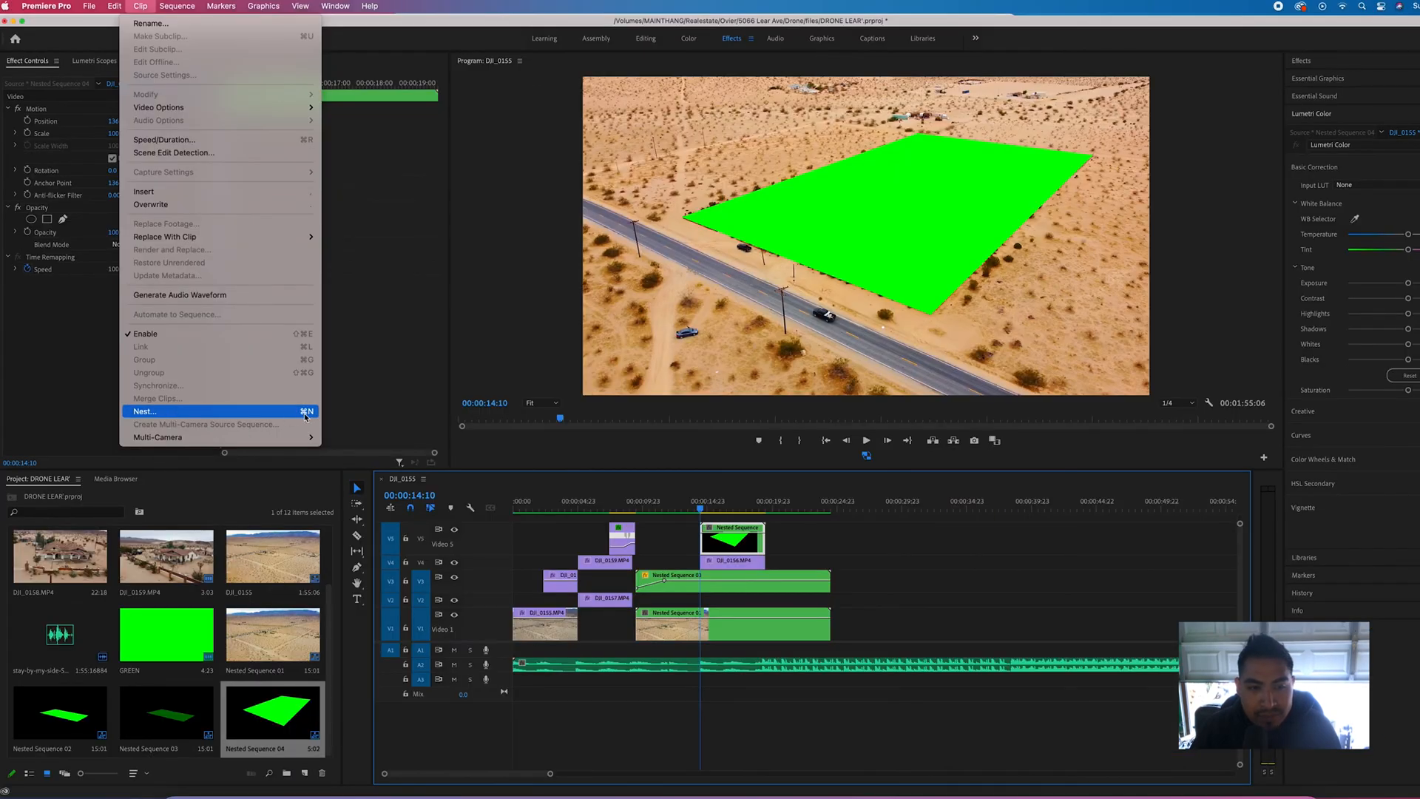
pyautogui.moveTo(657, 489)
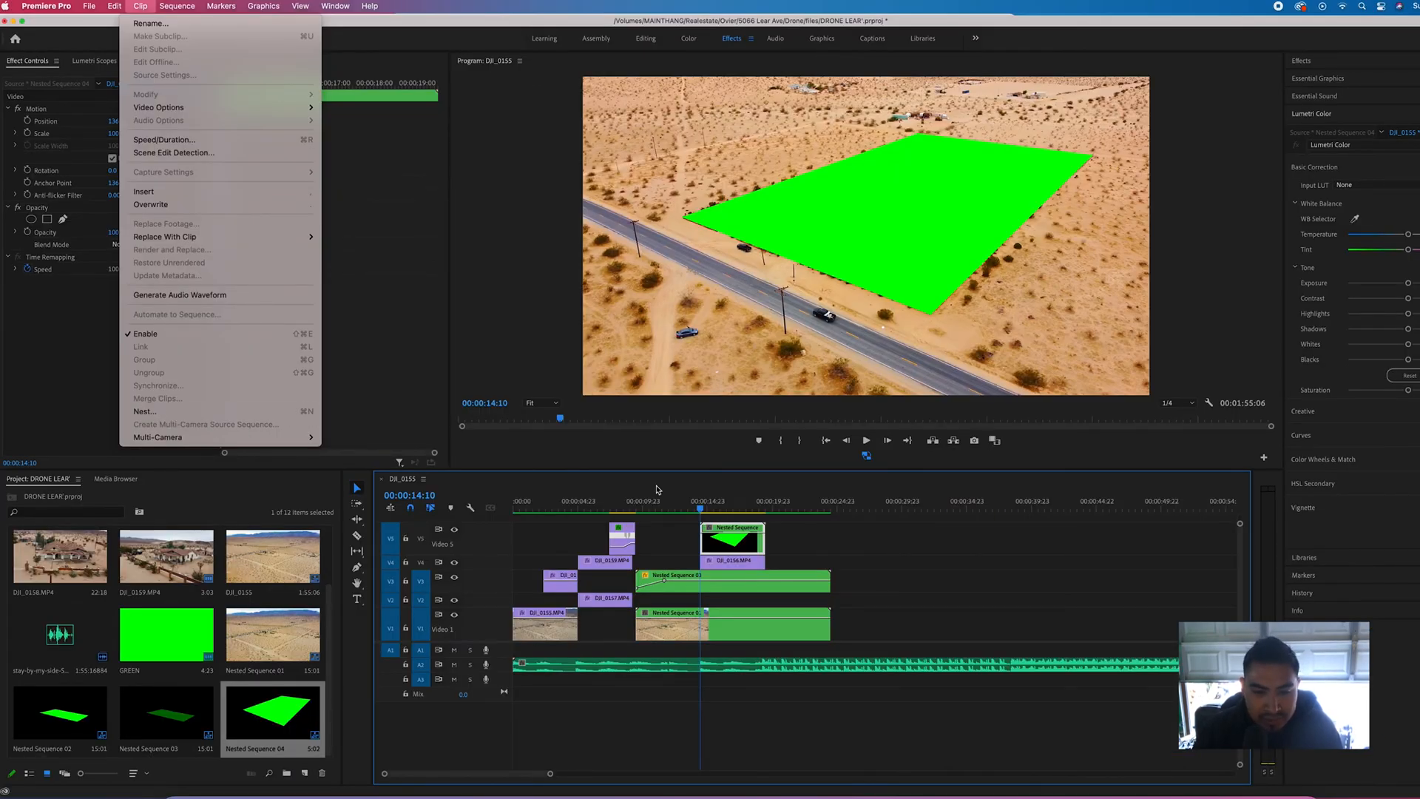
pyautogui.click(732, 538)
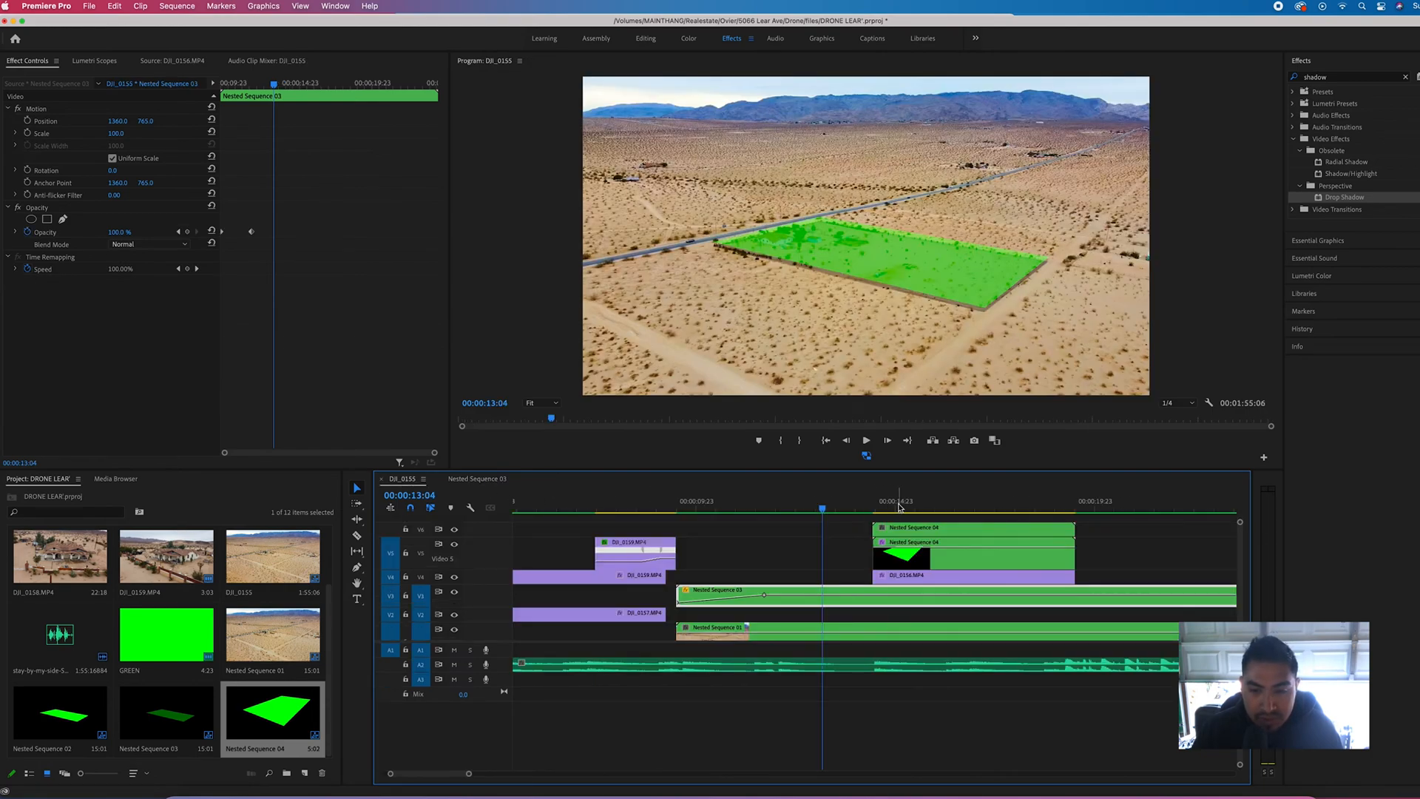
# Search the Effects panel for Drop Shadow and select the top Nested Sequence 04 copy.
pyautogui.click(957, 506)
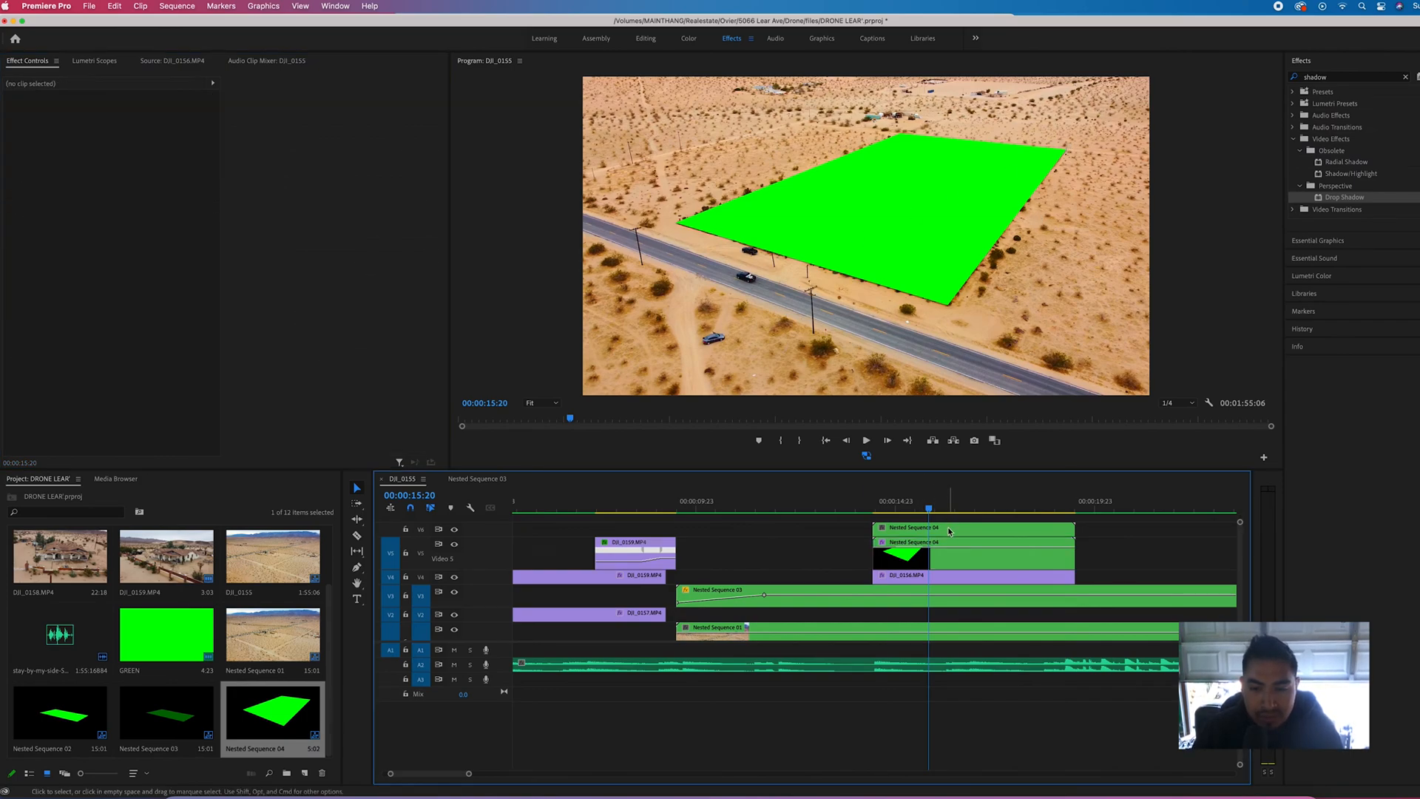
pyautogui.click(969, 528)
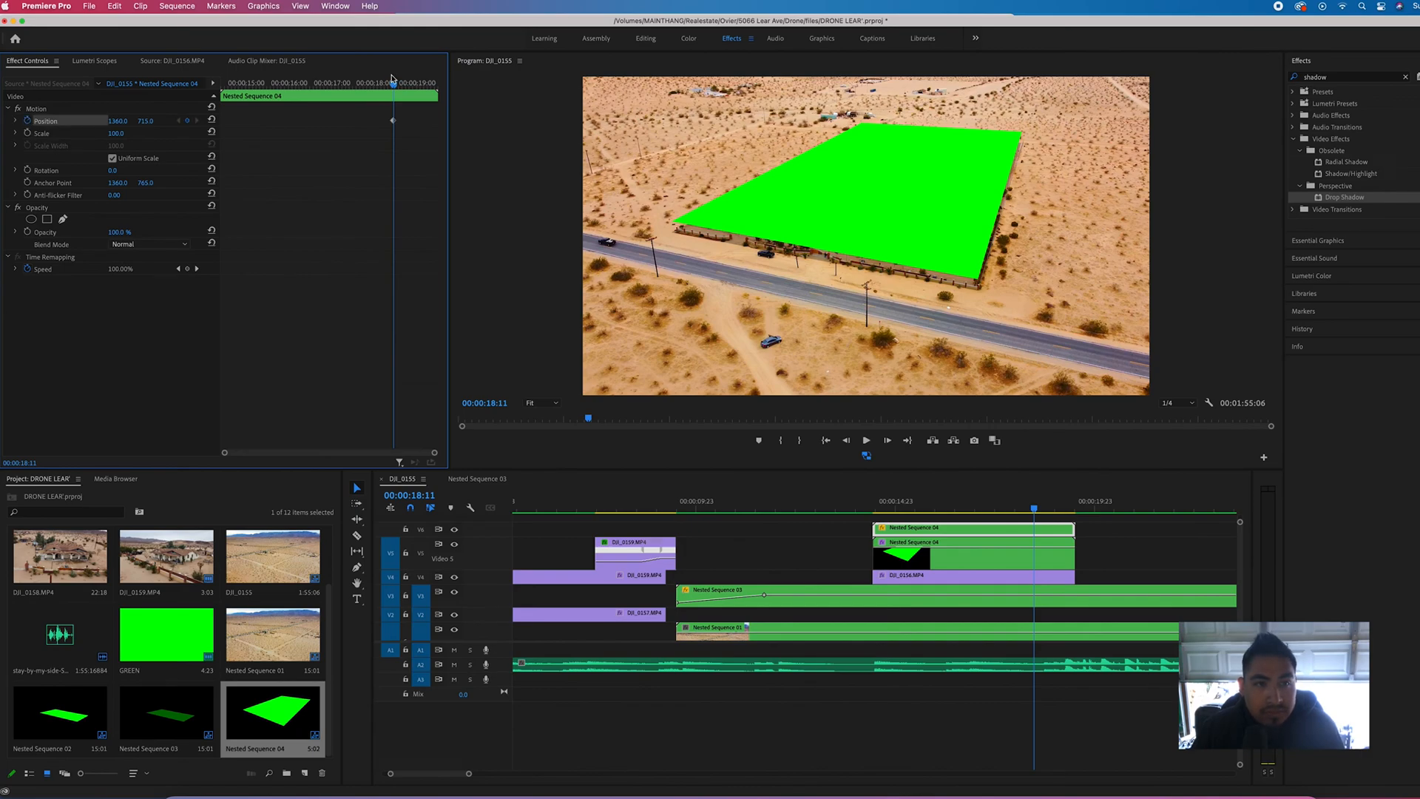
# Keyframe the shadowed matte's Position so it drops into place, then stop playback to inspect.
pyautogui.click(895, 501)
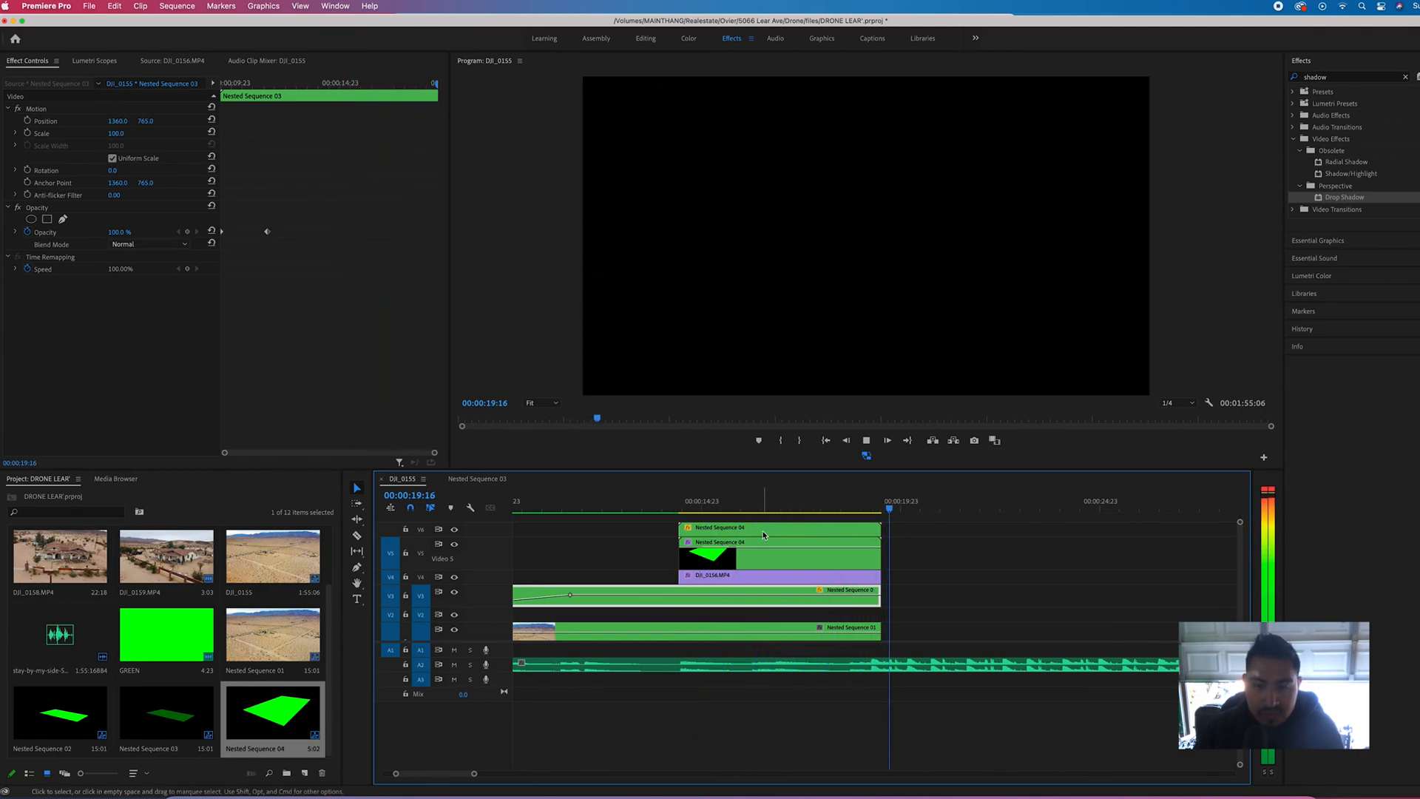
pyautogui.click(725, 528)
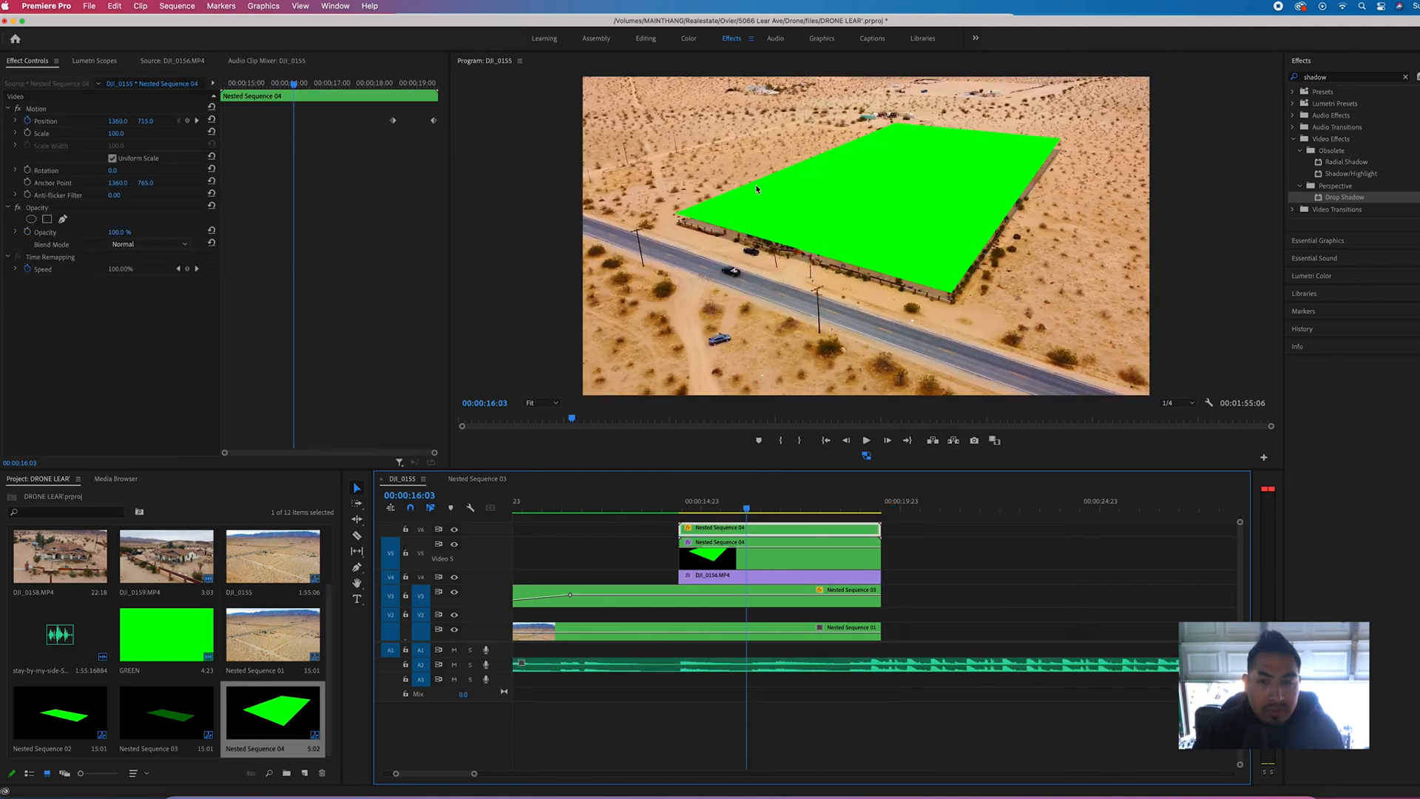